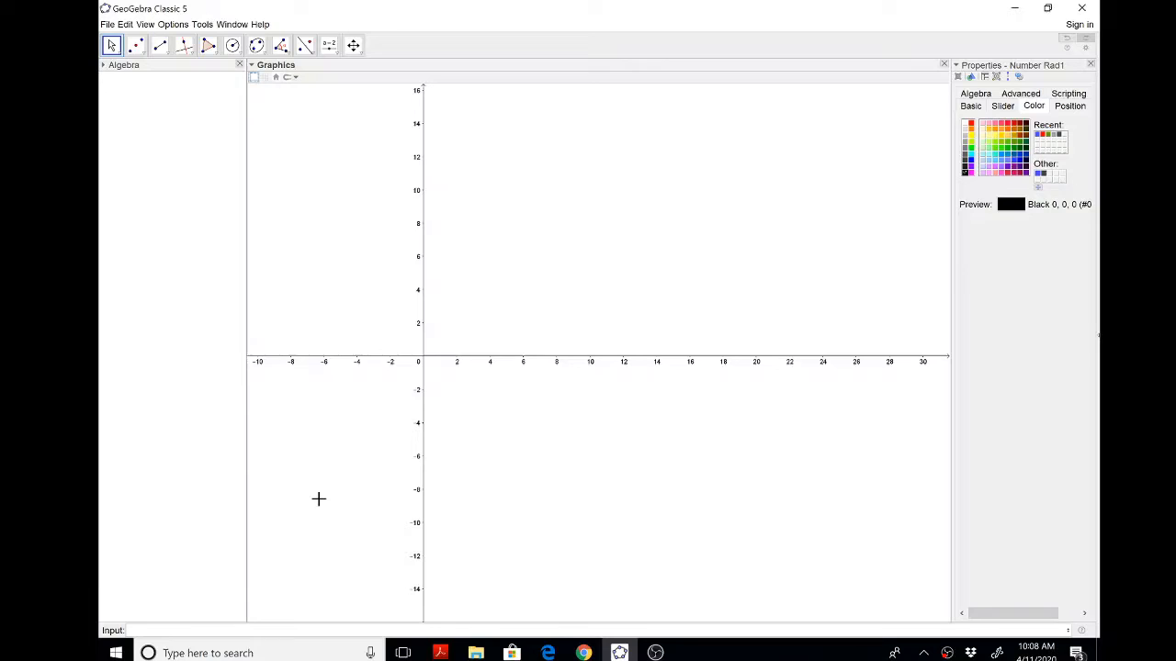
mouse_move(327, 44)
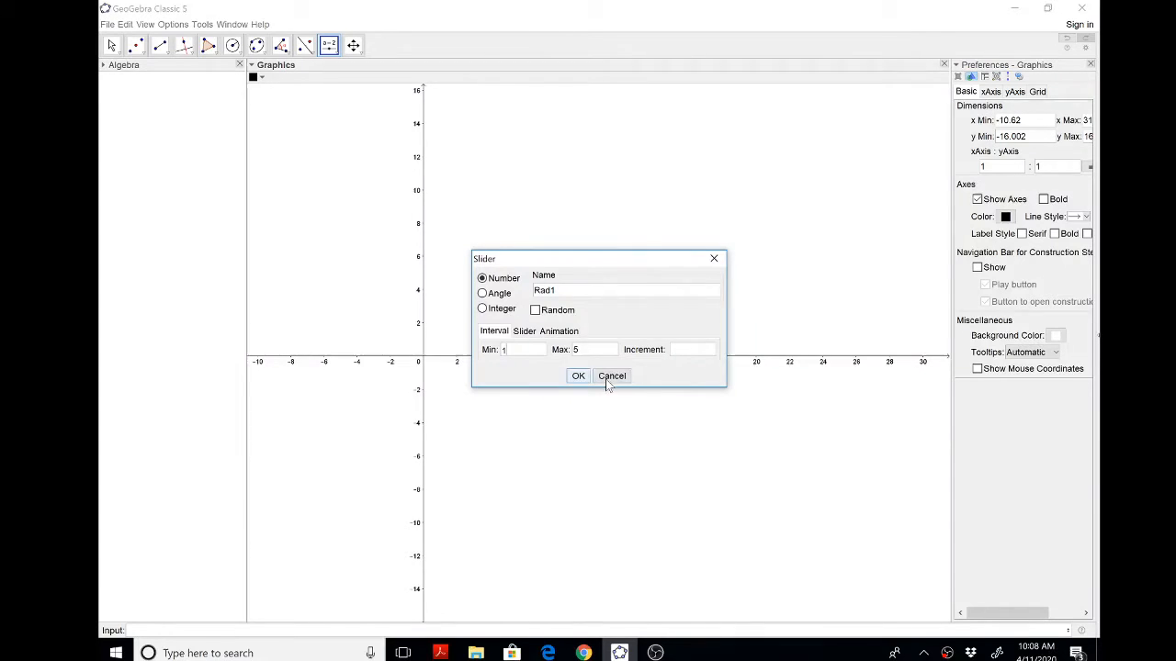
Create number slider Rad1 and set it to 1.4.
click(577, 375)
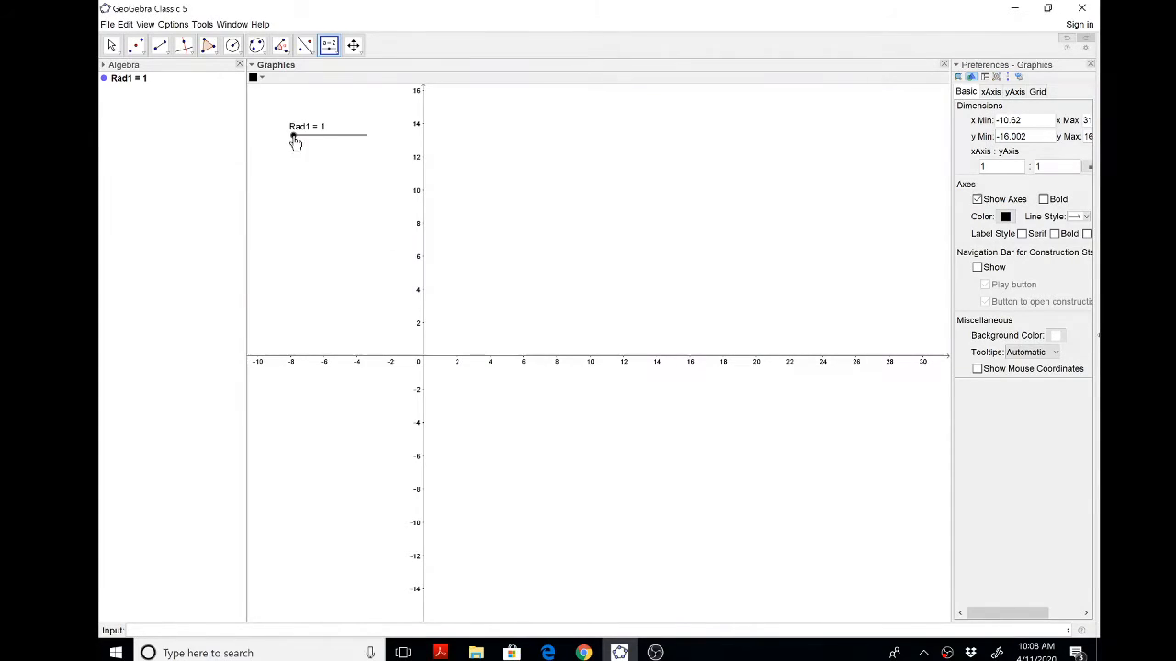
drag(293, 135, 302, 136)
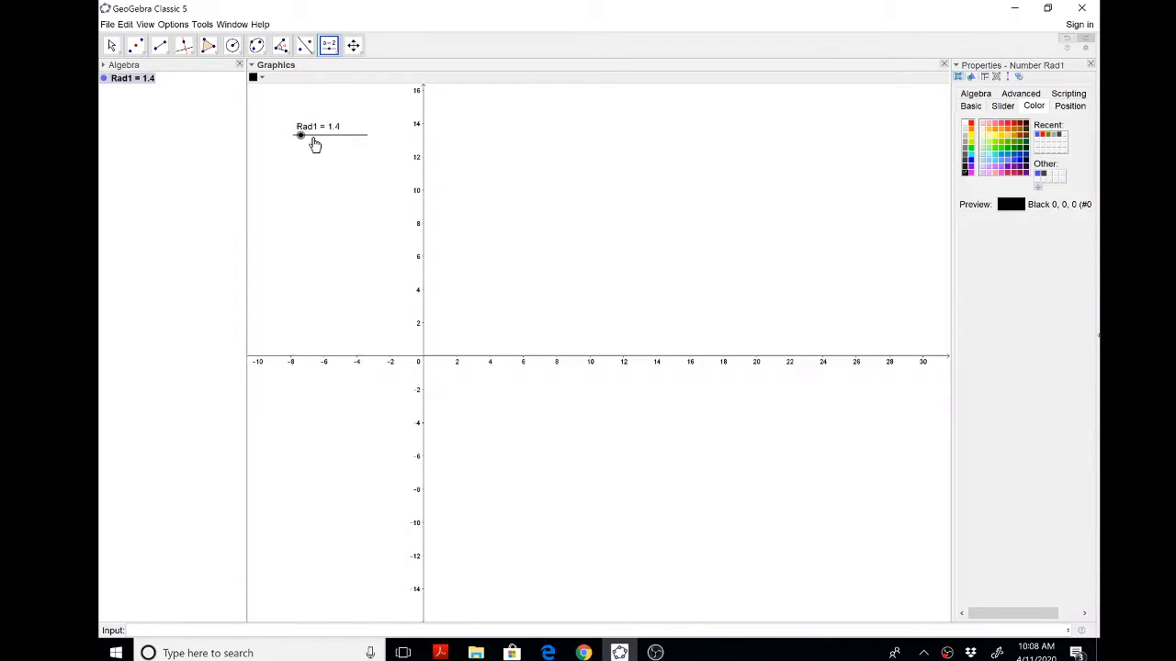
Create angle slider α (0° to 360°) and set it to 0°.
click(327, 44)
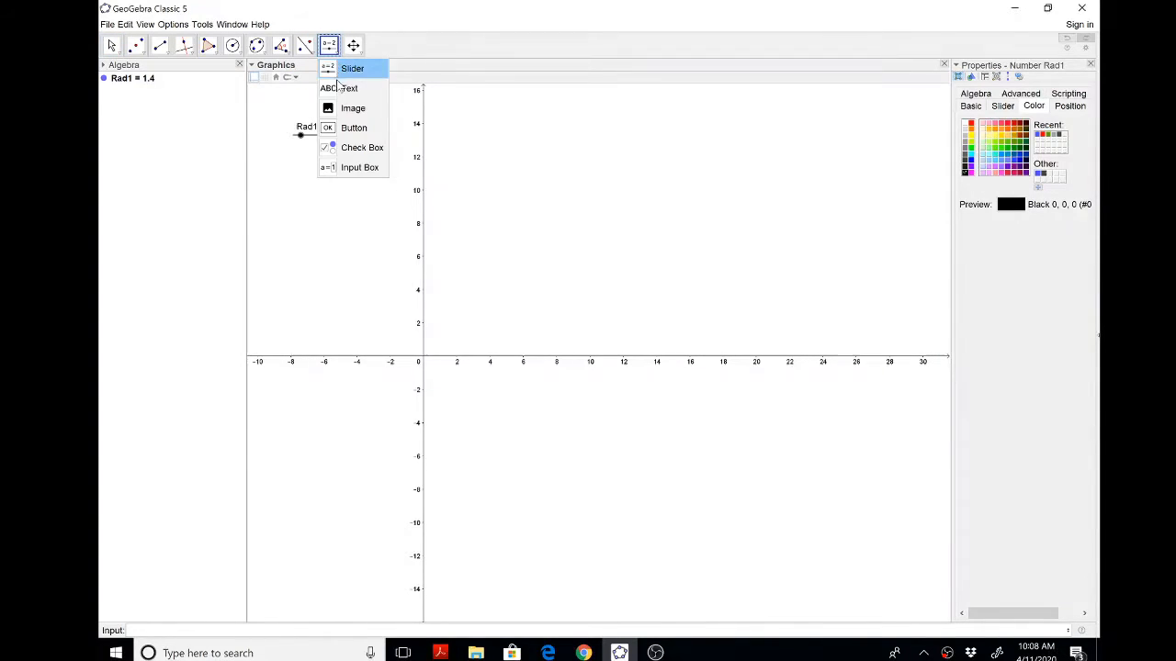
click(353, 68)
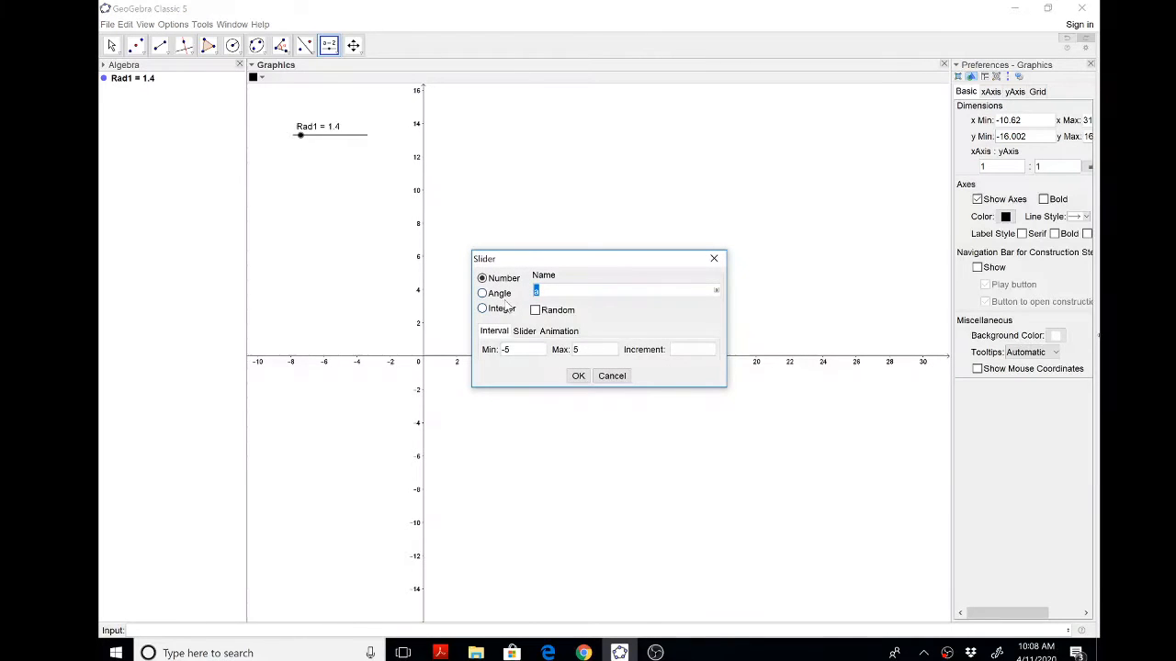
click(481, 292)
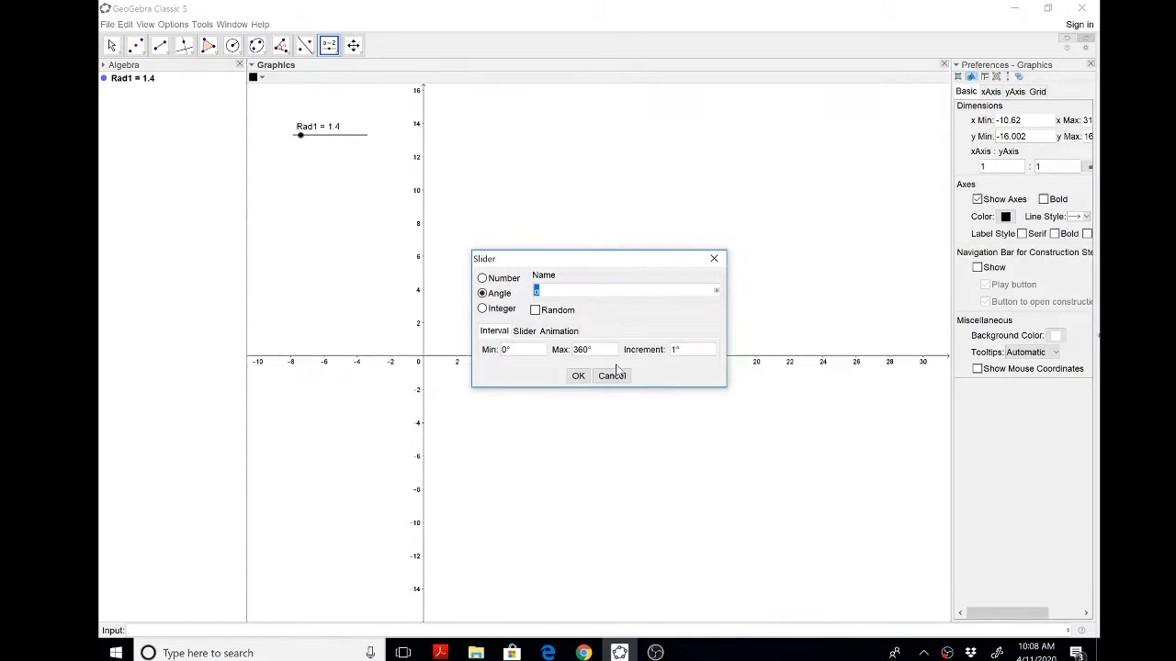
click(577, 374)
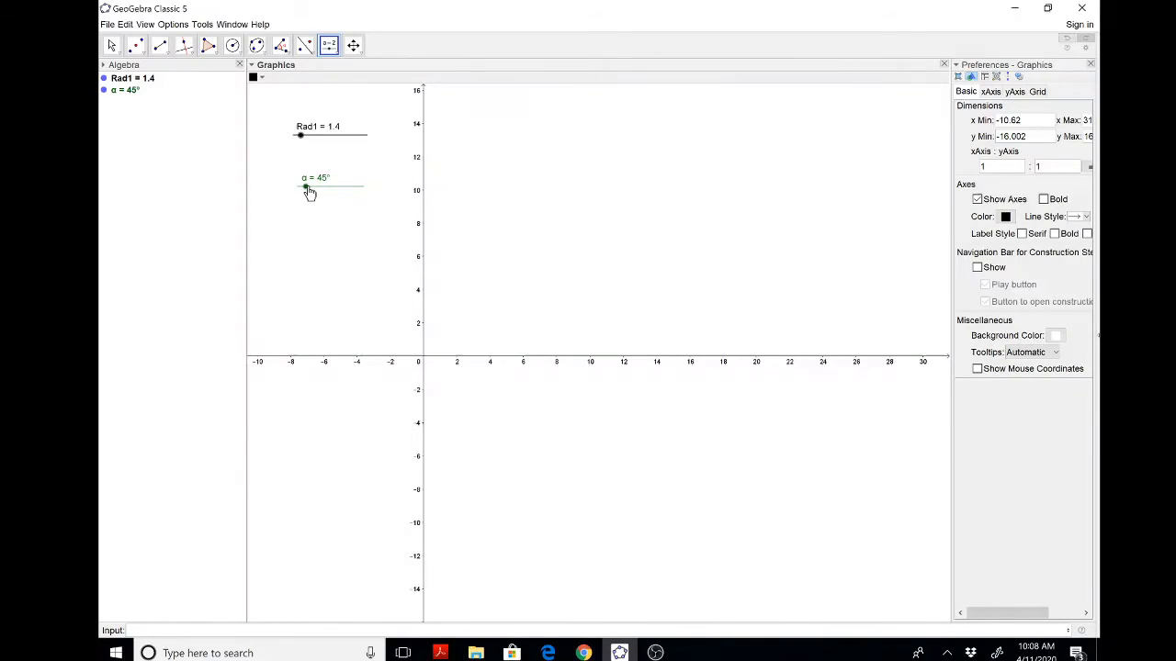
drag(305, 187, 298, 187)
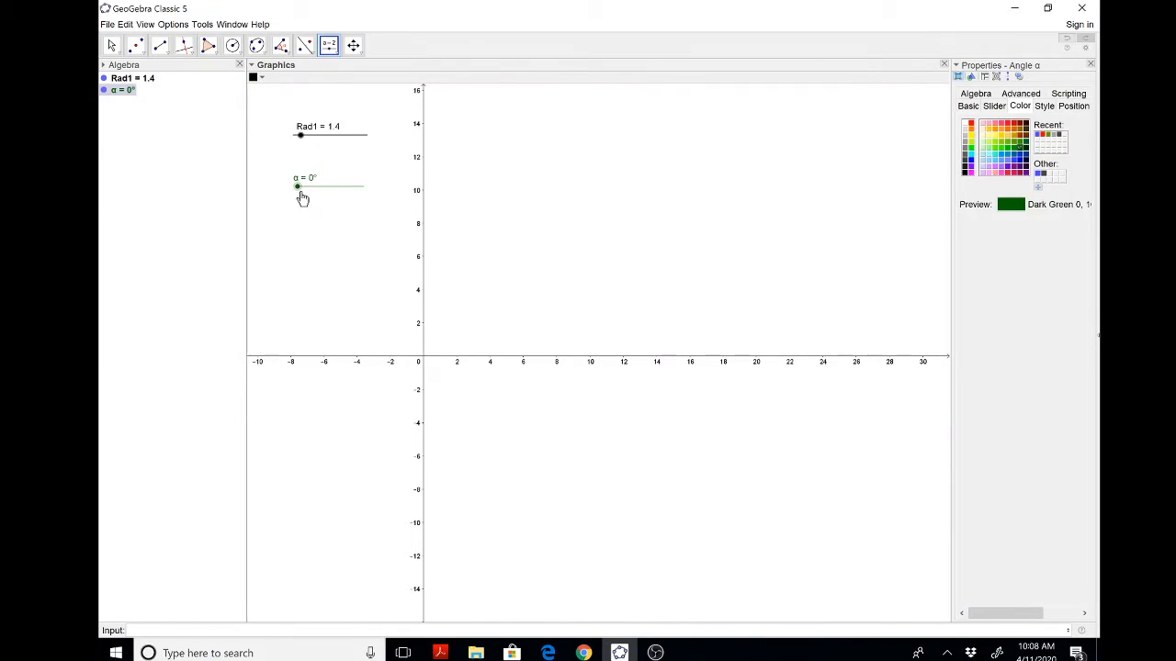
mouse_move(327, 44)
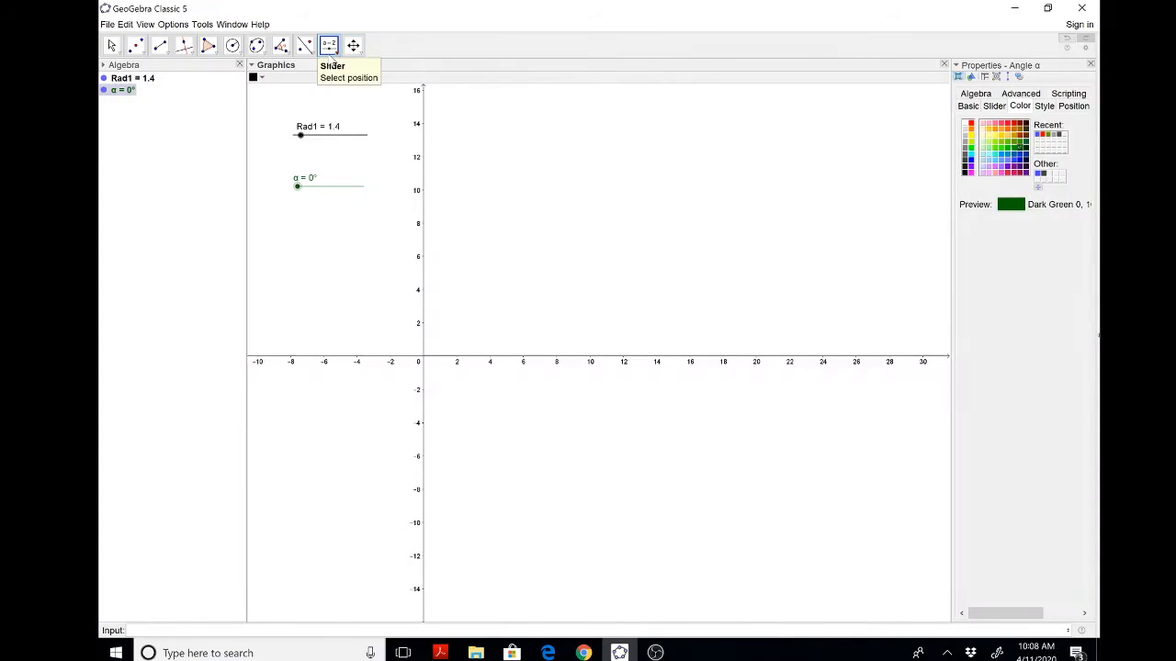
Place the text label "ANIMATE ME!" beneath the α slider.
click(329, 45)
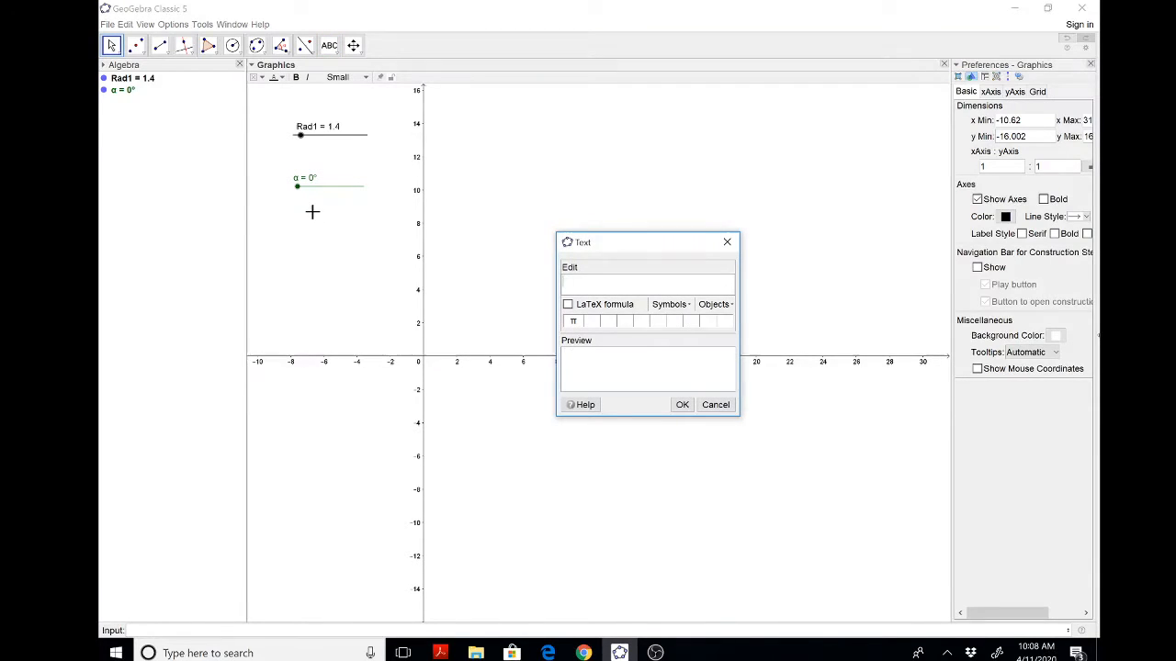
text(ANIMATE ME)
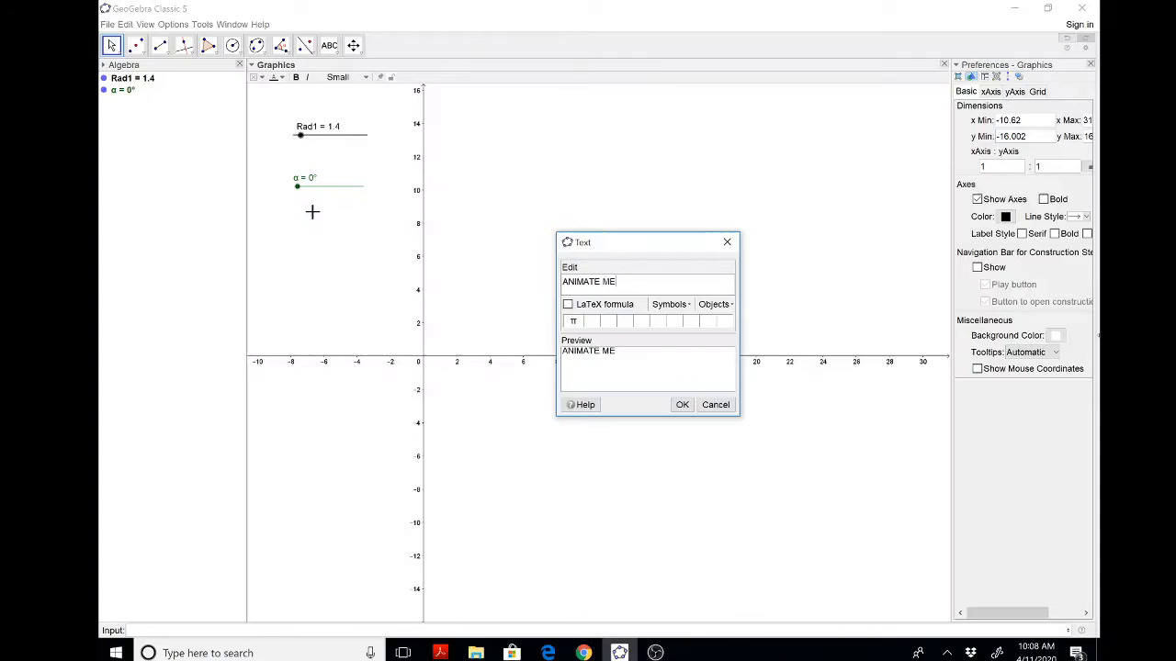
click(681, 404)
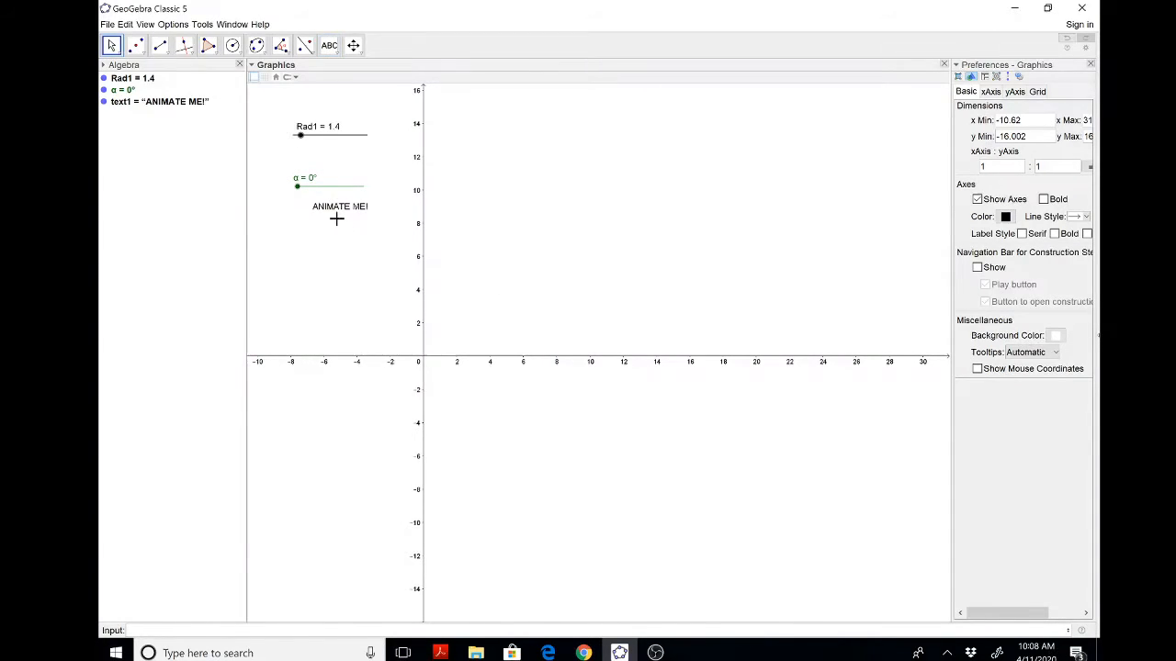
mouse_move(424, 296)
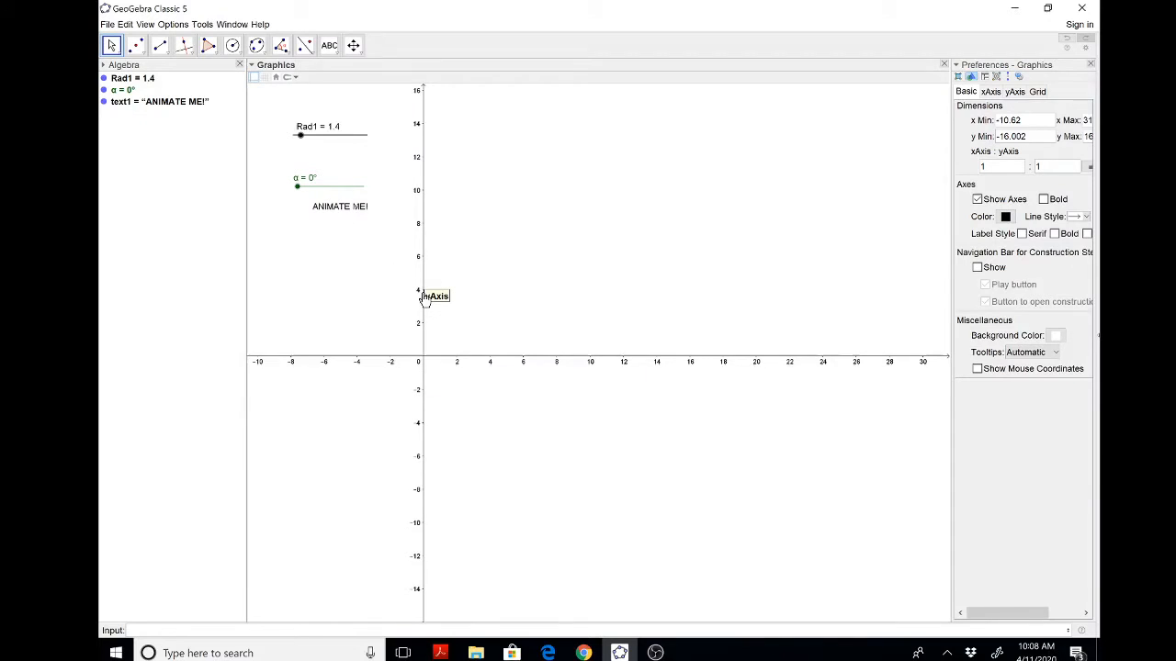
mouse_move(426, 298)
text(CrankPt = (Rad1 sin()))
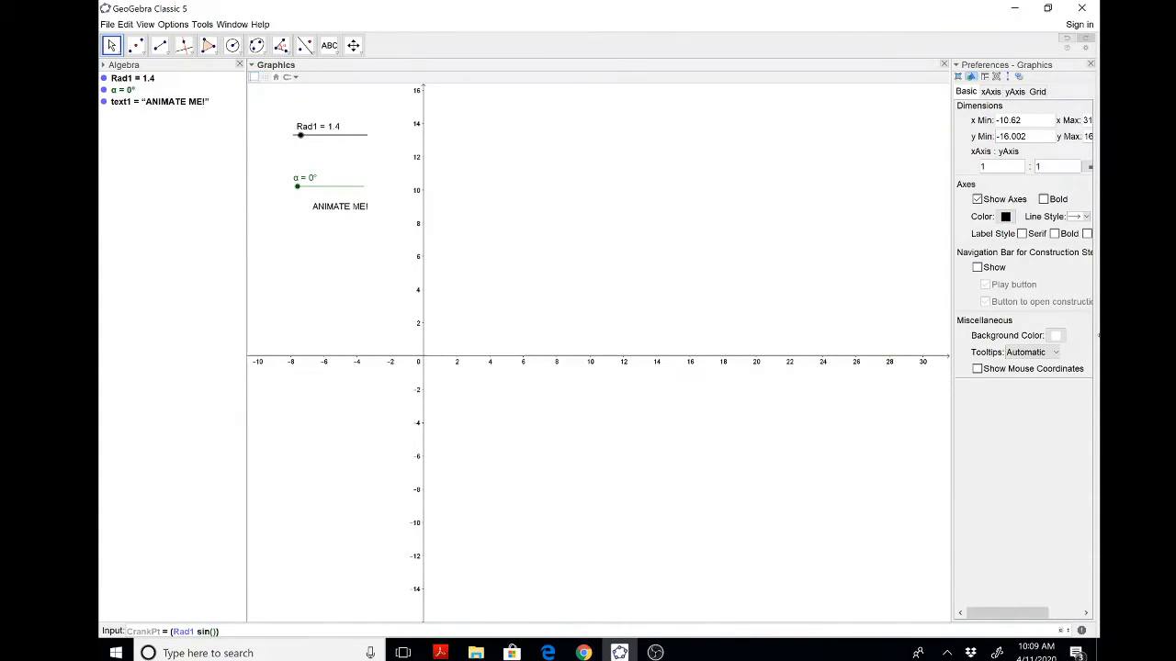
Define CrankPt from Rad1 and α, sweep α through 360° and leave it at 13°.
click(1080, 630)
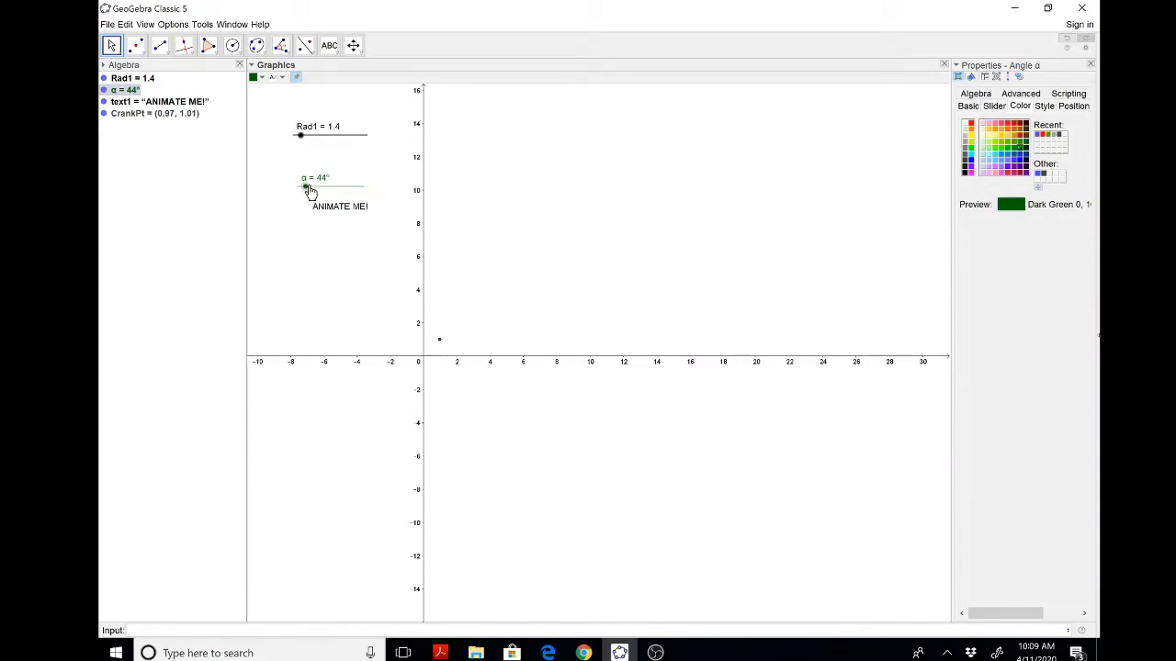
drag(305, 187, 360, 187)
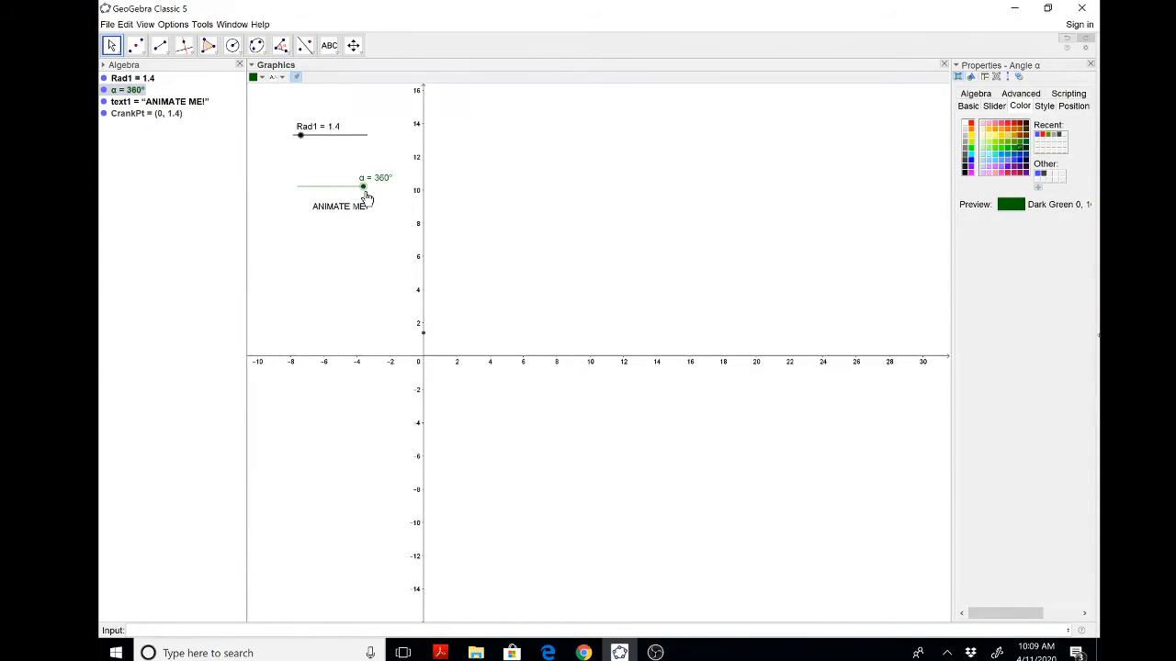
drag(362, 187, 296, 188)
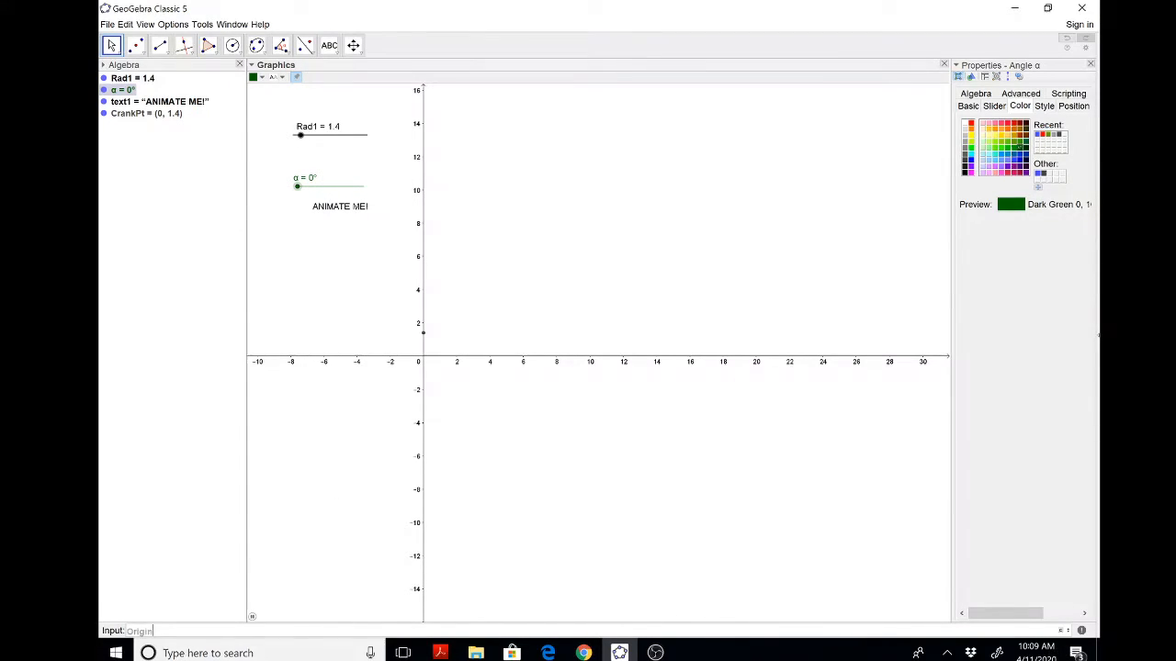
drag(298, 187, 302, 187)
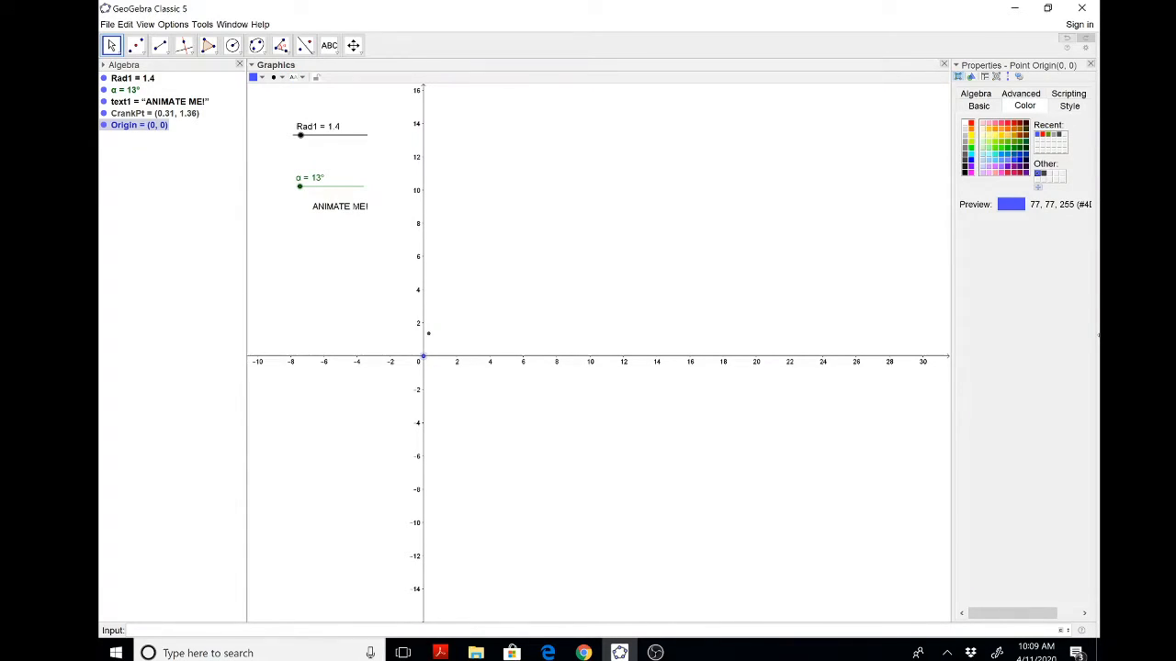
mouse_move(474, 353)
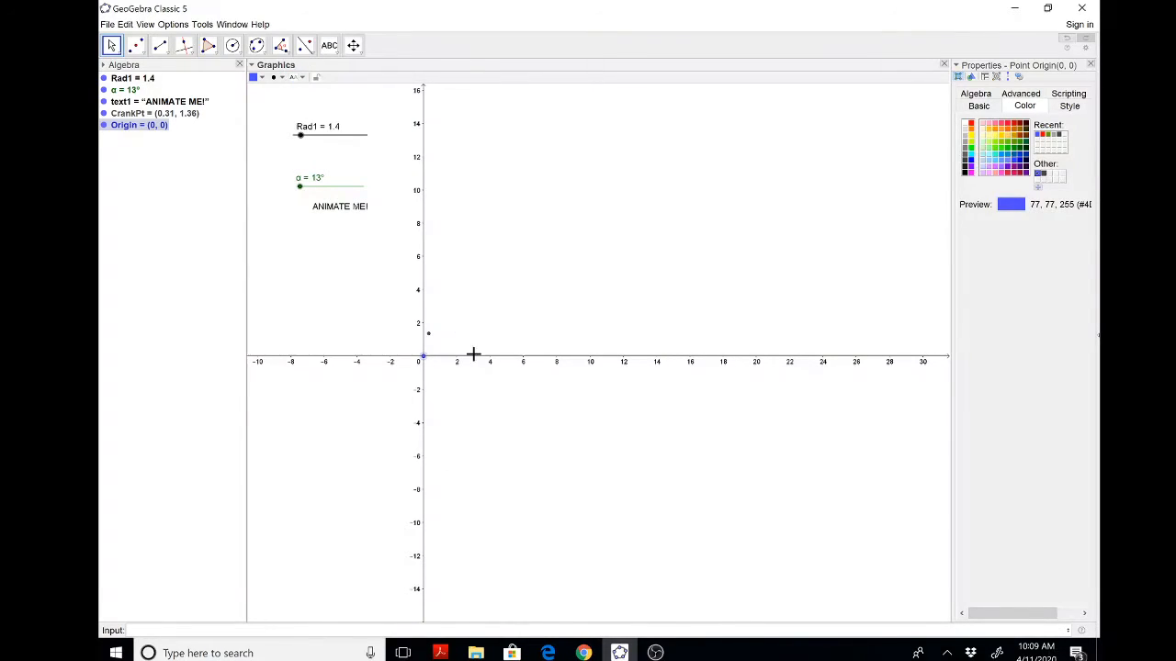
mouse_move(513, 363)
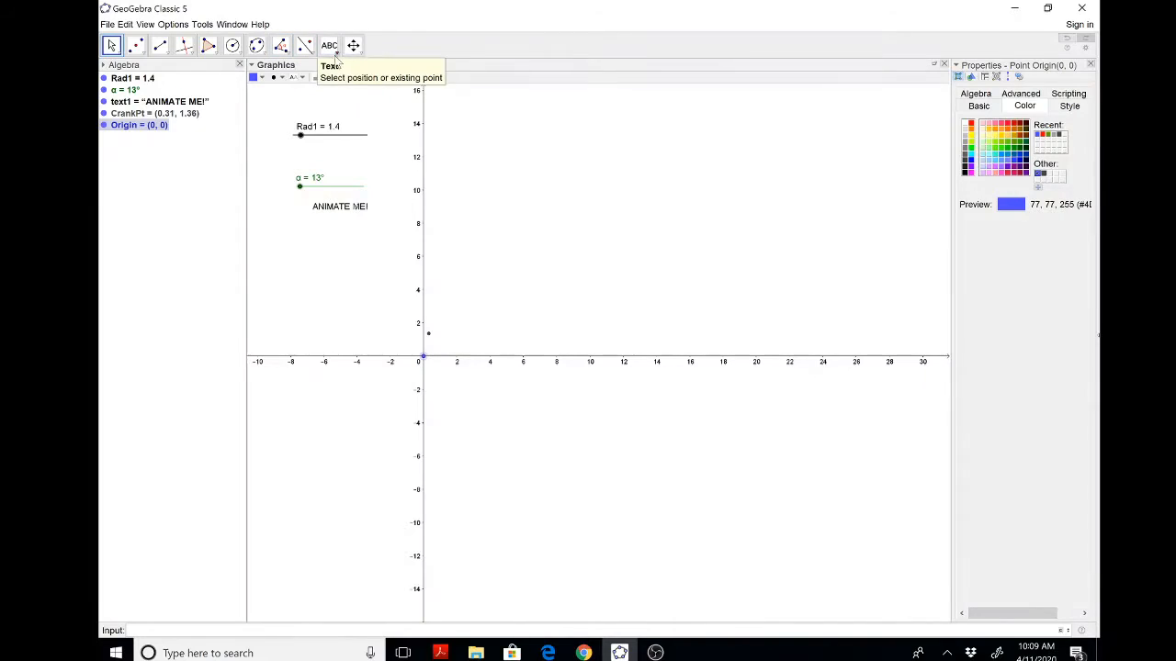
Create the WidthKite slider below the ANIMATE ME! label.
click(329, 44)
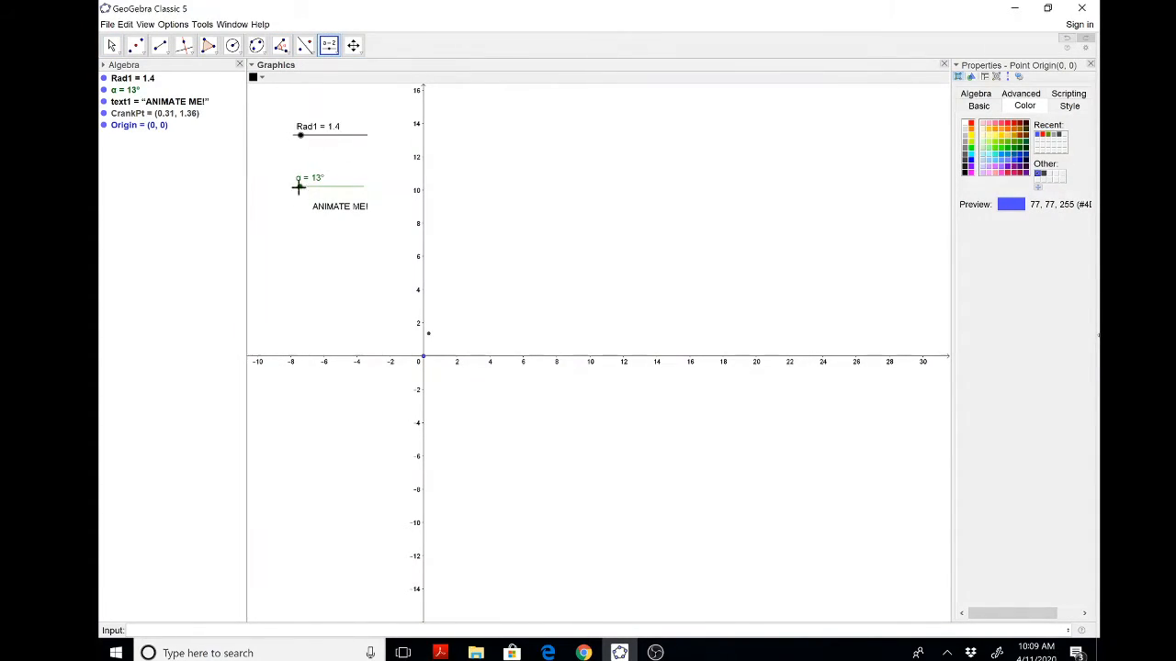
click(302, 242)
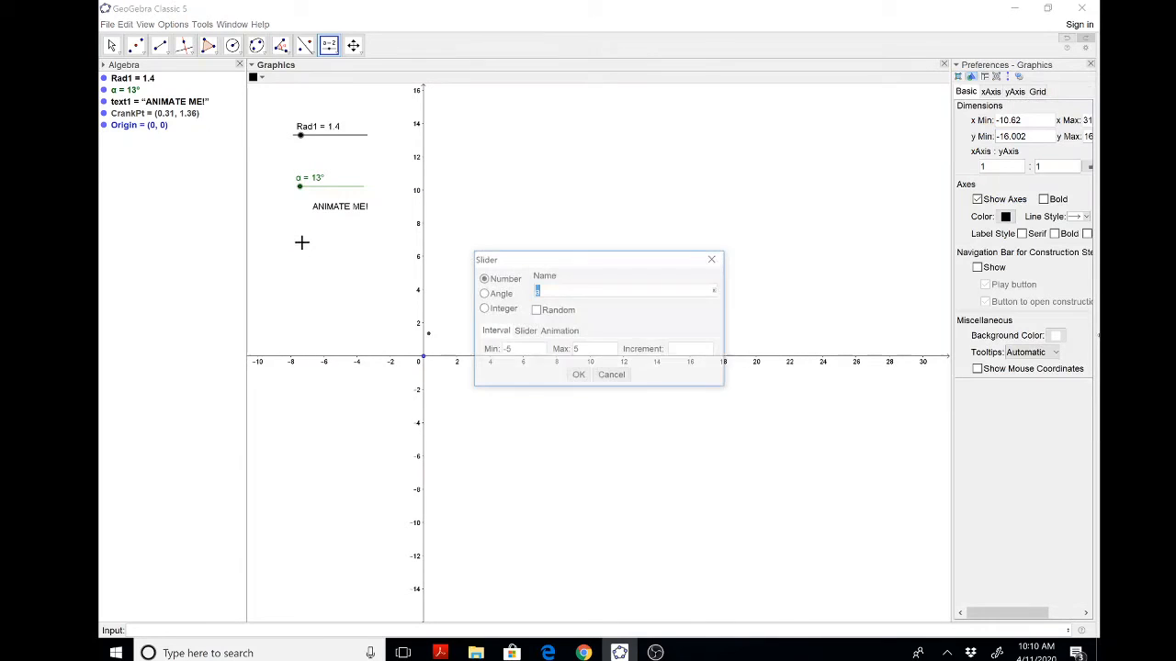
text(WidthKite)
click(595, 347)
text(1)
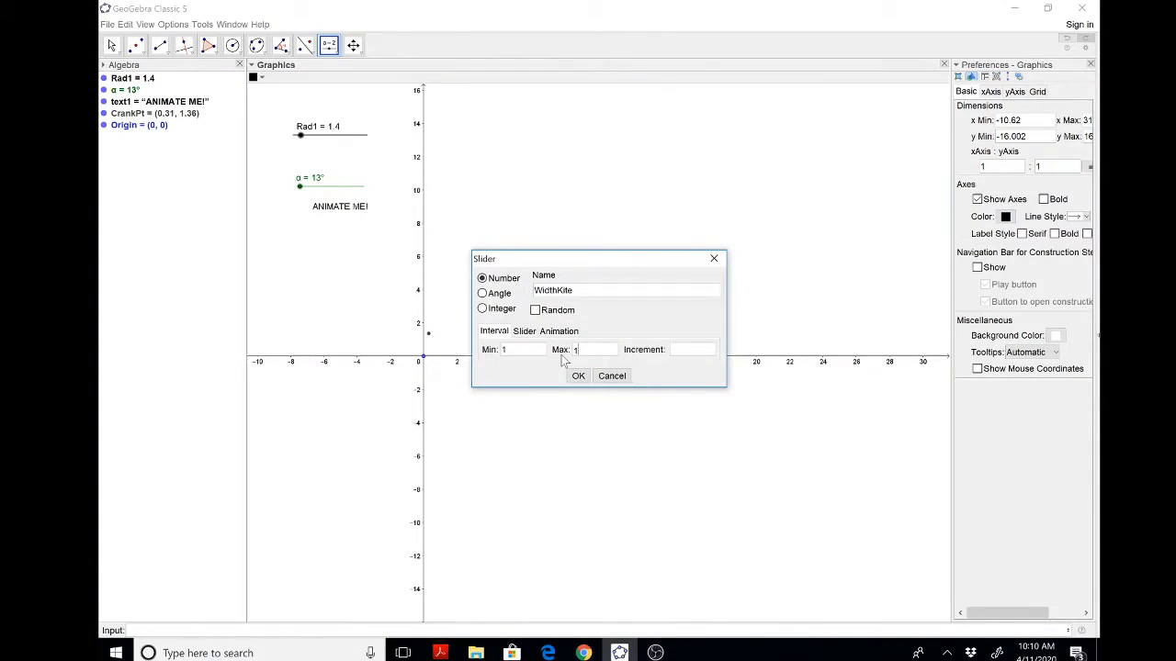
click(577, 375)
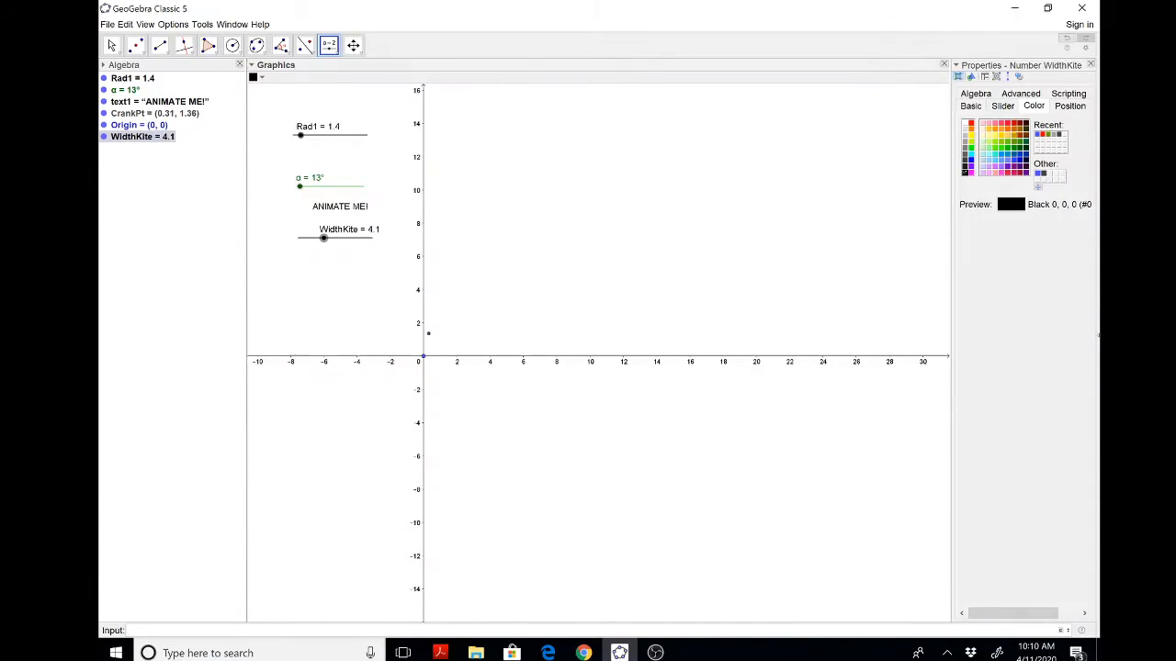
Define EndKite=(WidthKite,0) and vary WidthKite to check the point follows.
text(EndK)
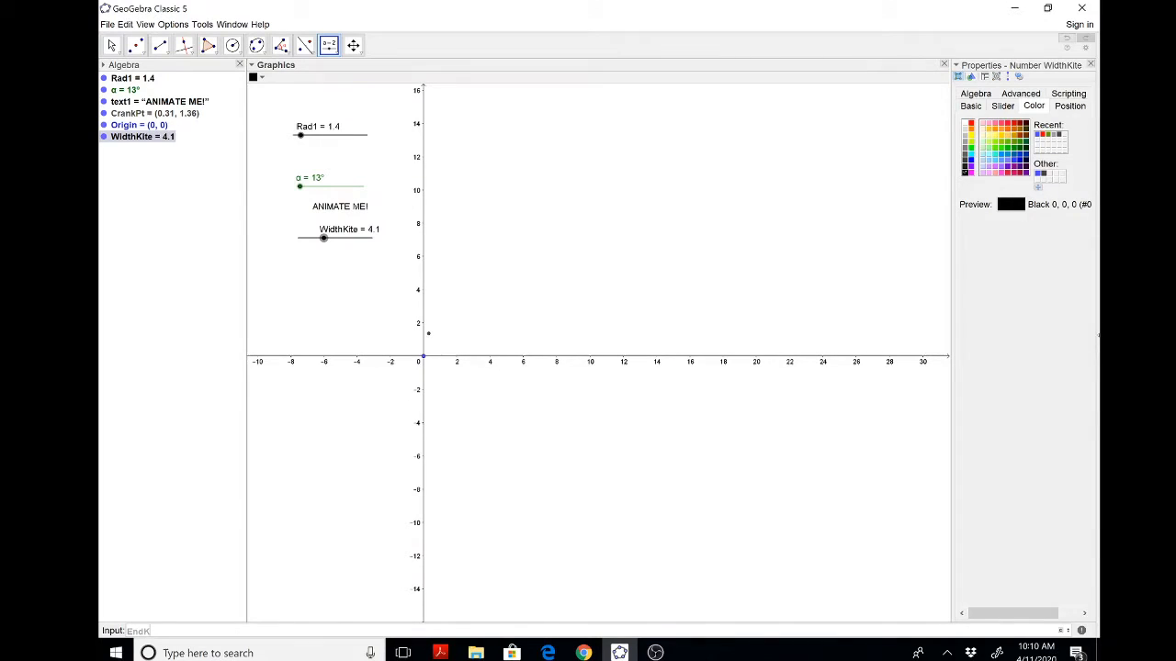
drag(323, 238, 327, 239)
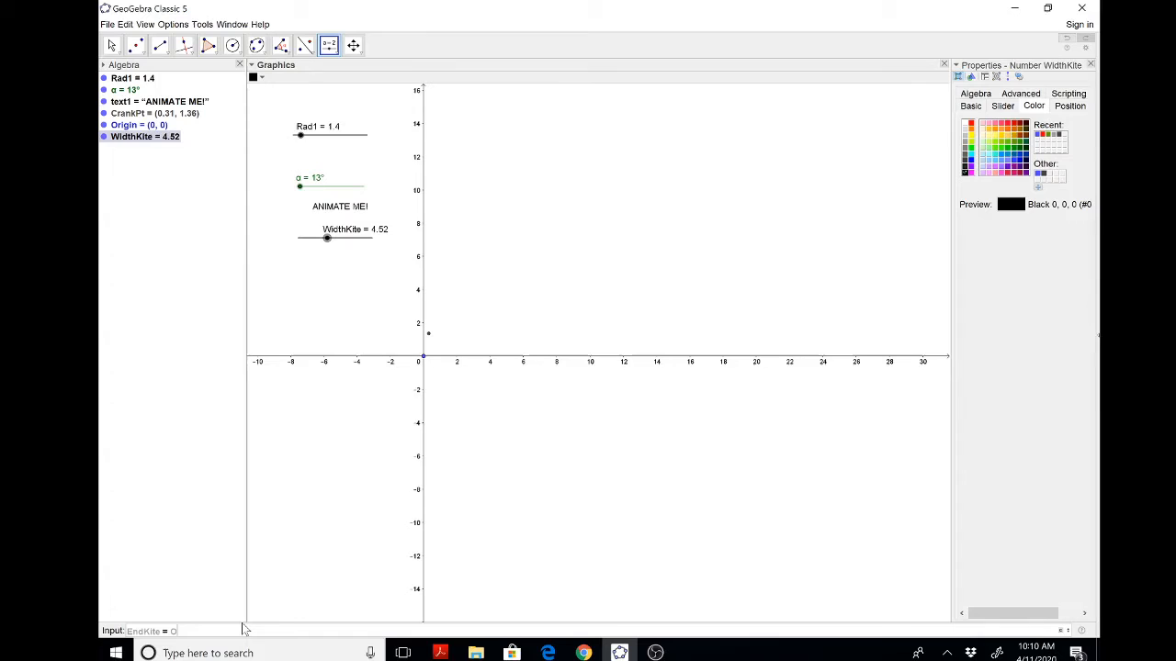
text(rigin)
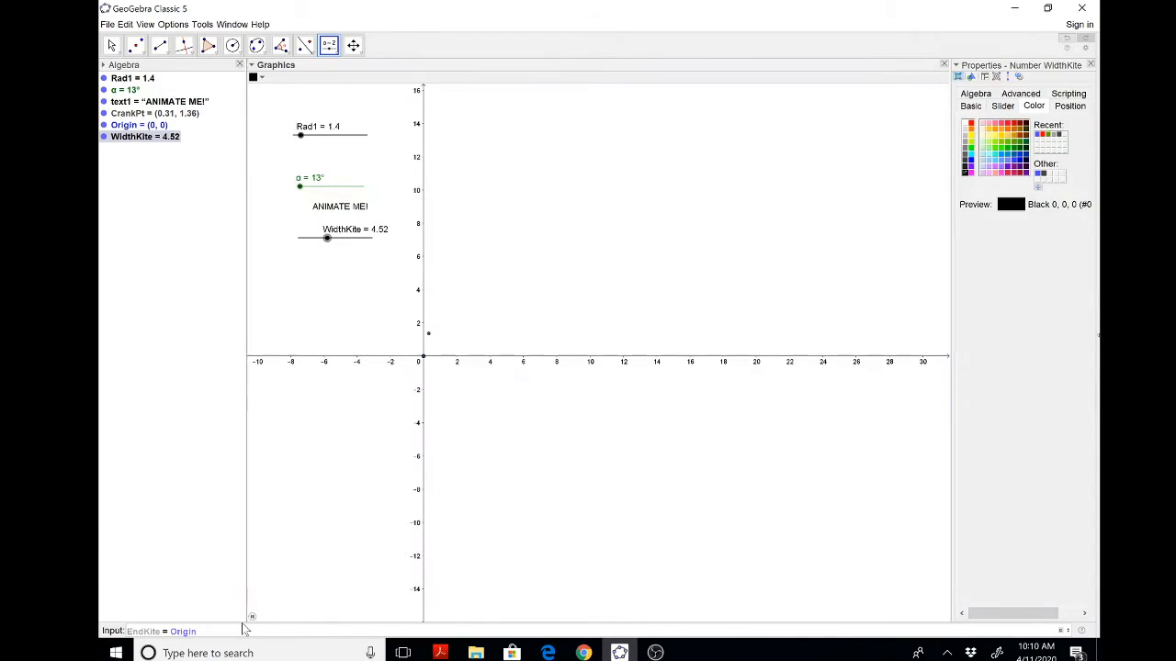
drag(327, 239, 330, 239)
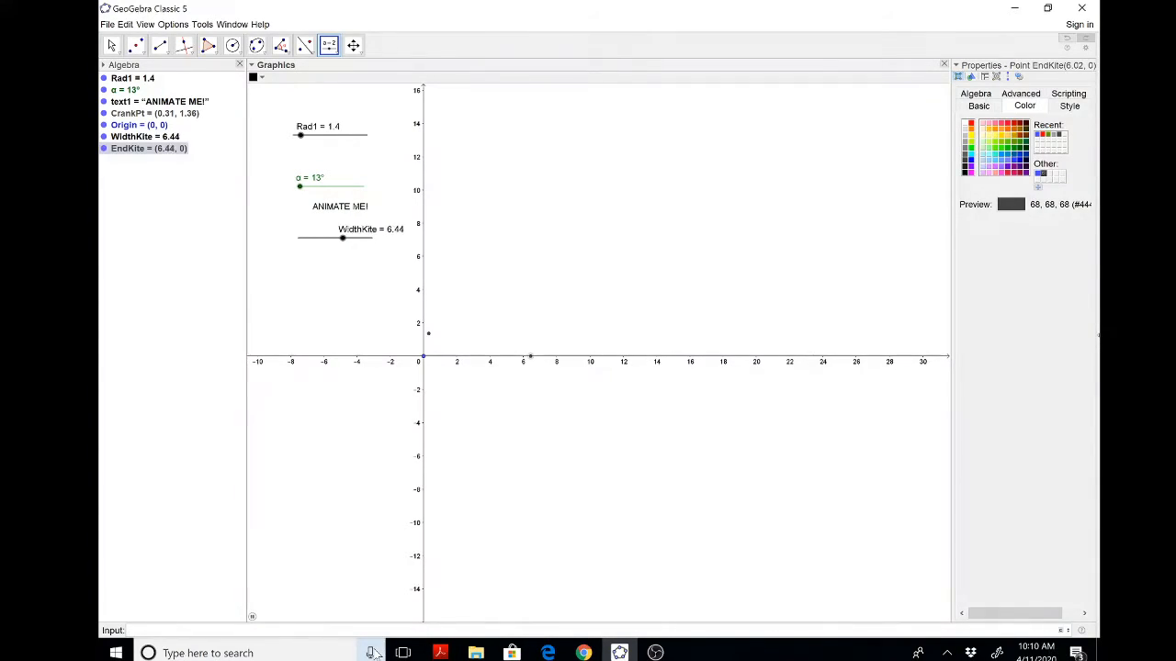
right_click(345, 239)
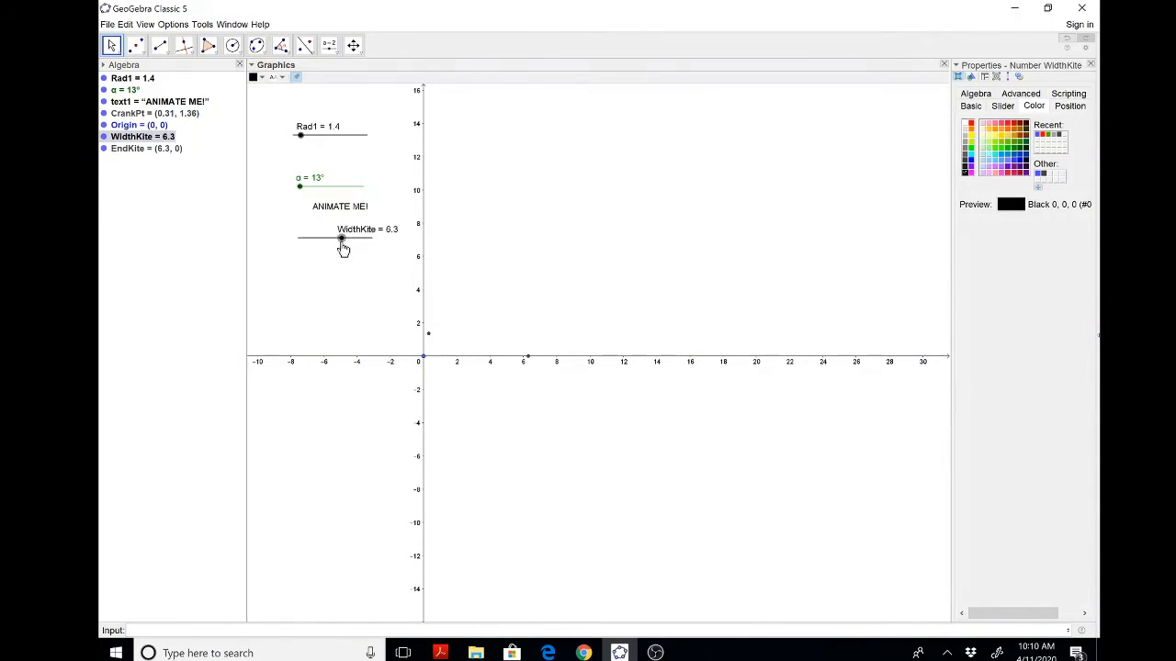
drag(342, 239, 327, 239)
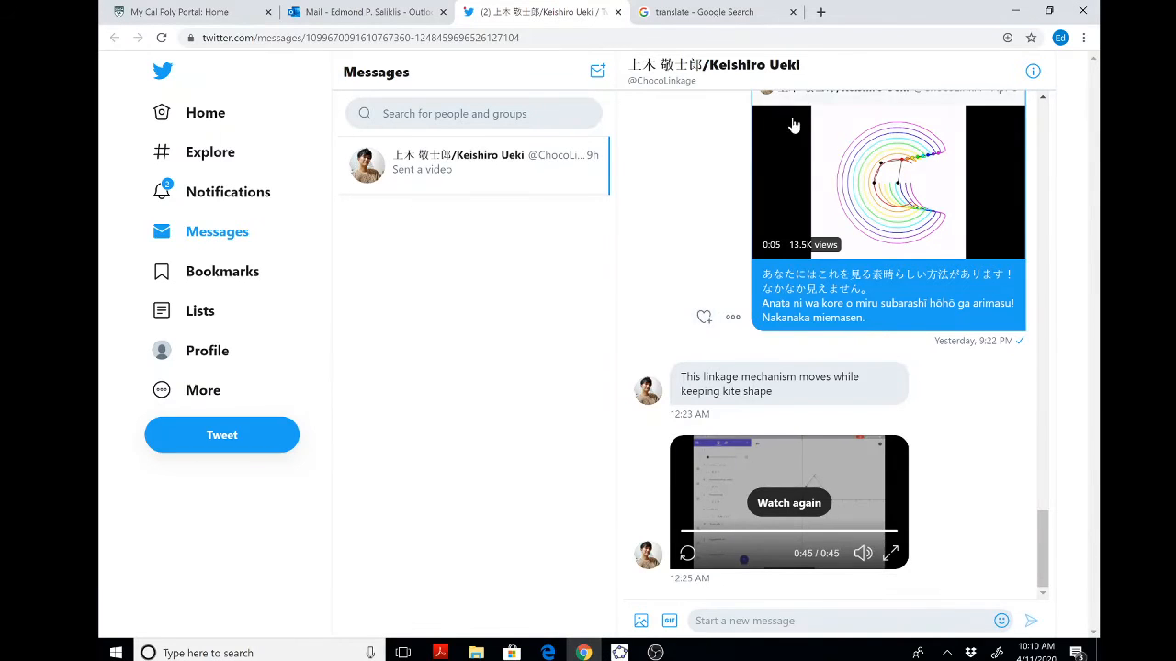
click(619, 654)
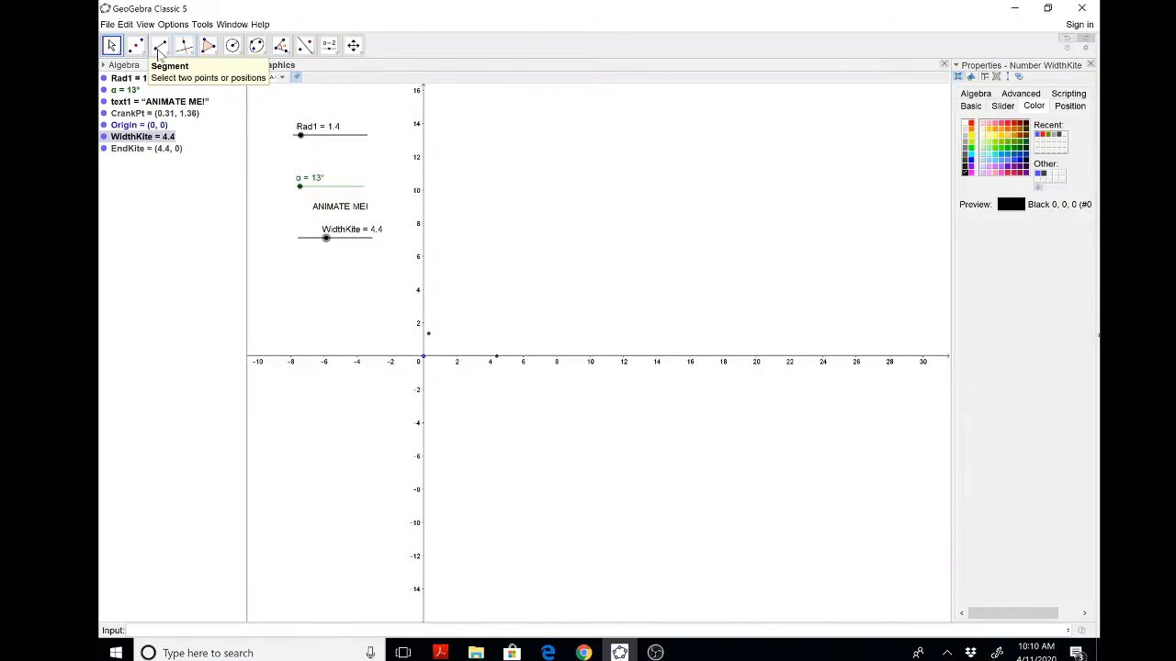
Draw line f through CrankPt and EndKite, reflect Origin across it and add segments g, h, i.
click(184, 44)
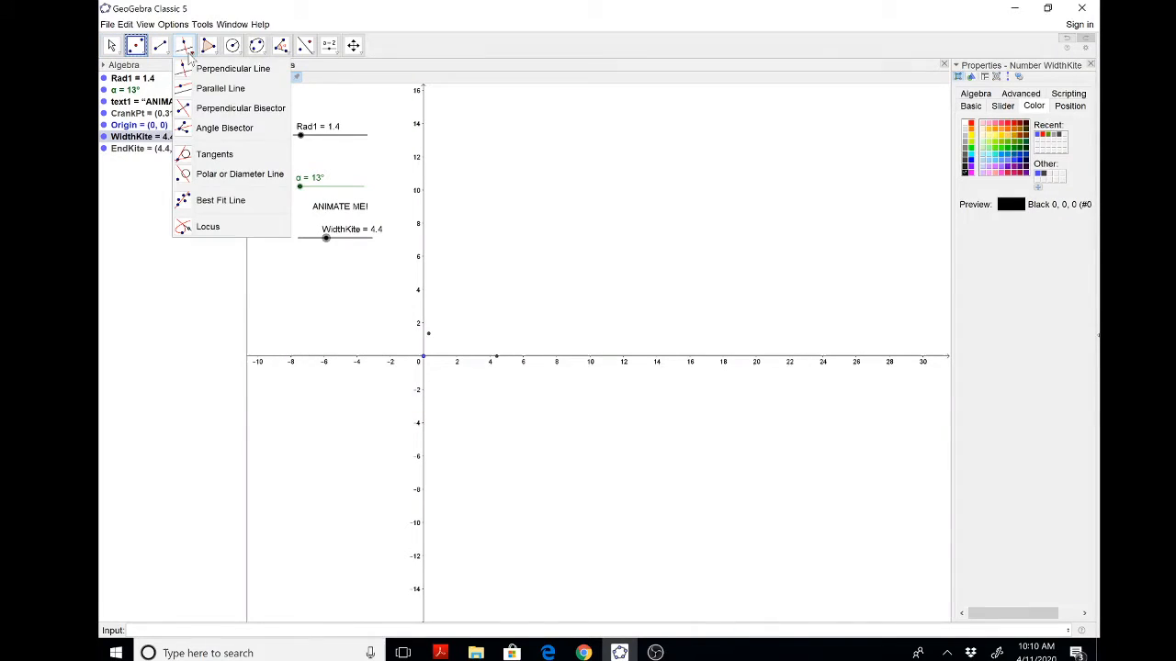
click(158, 44)
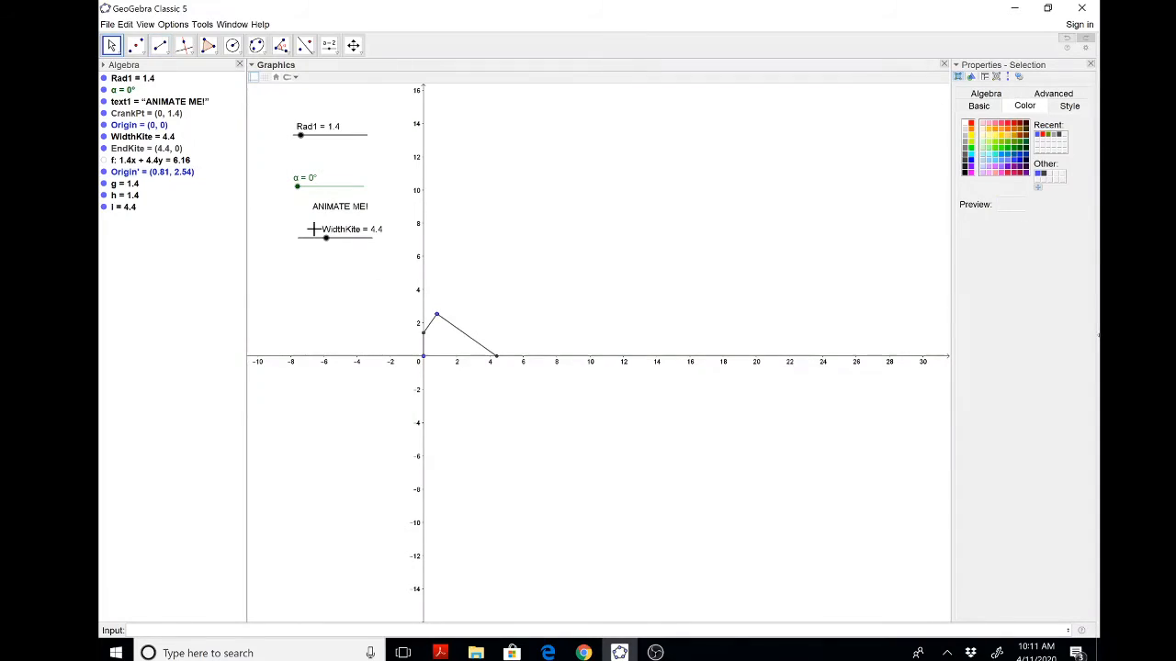
Test the linkage with the α slider and raise the crank radius Rad1 to 2.3.
drag(327, 238, 327, 240)
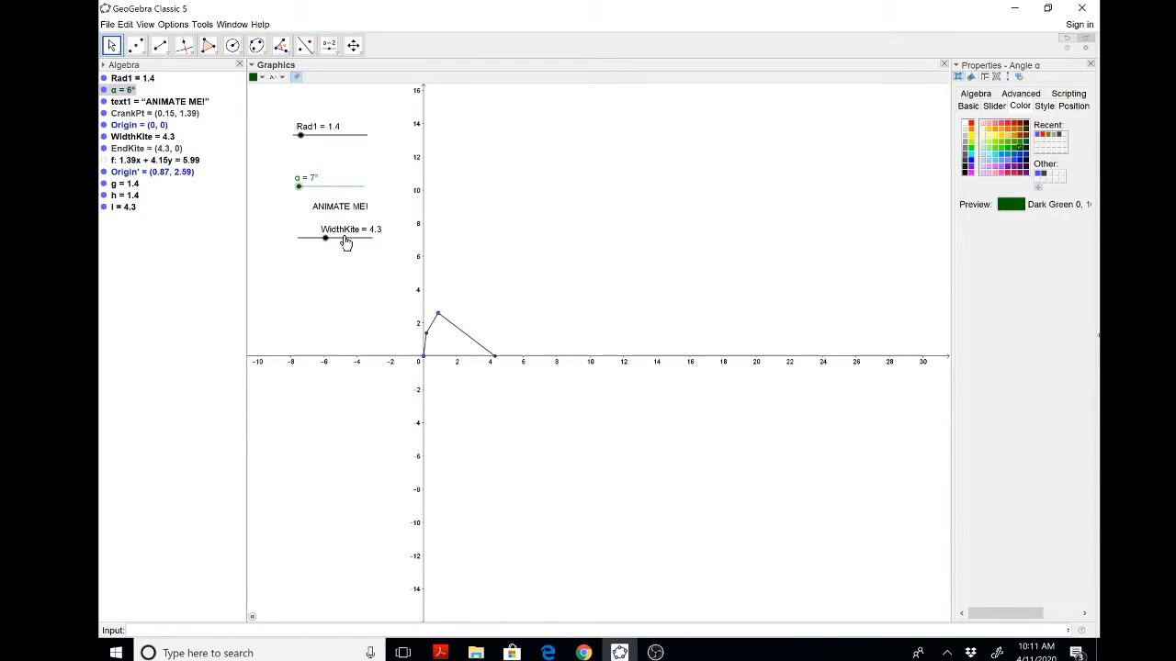
drag(298, 188, 312, 188)
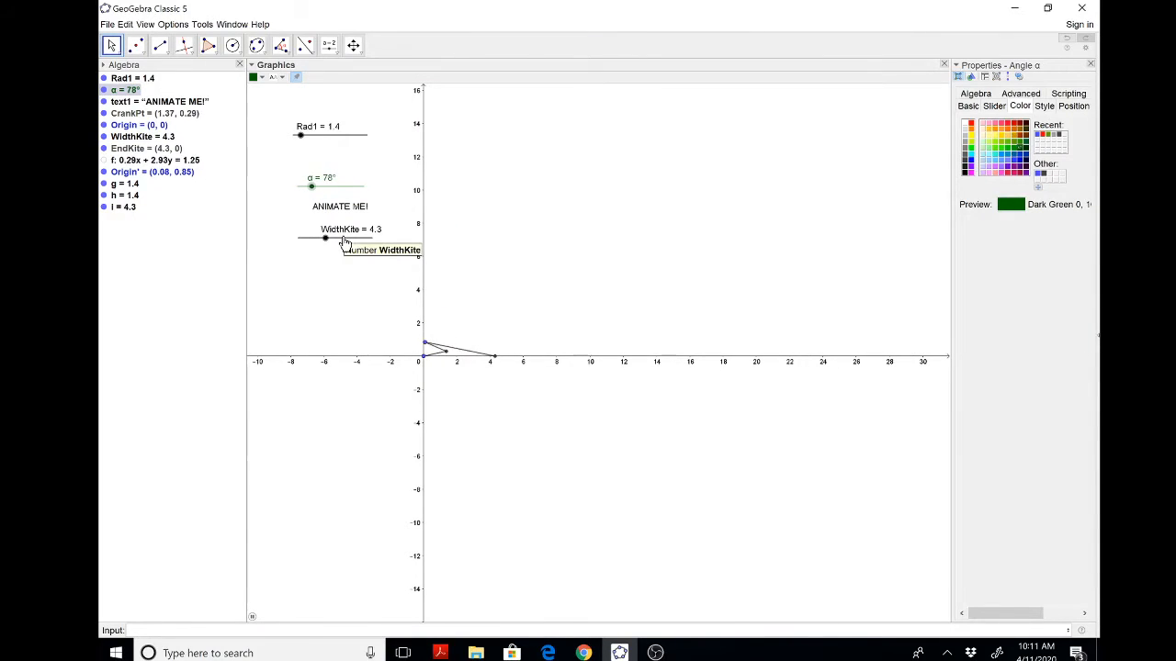
drag(309, 187, 324, 188)
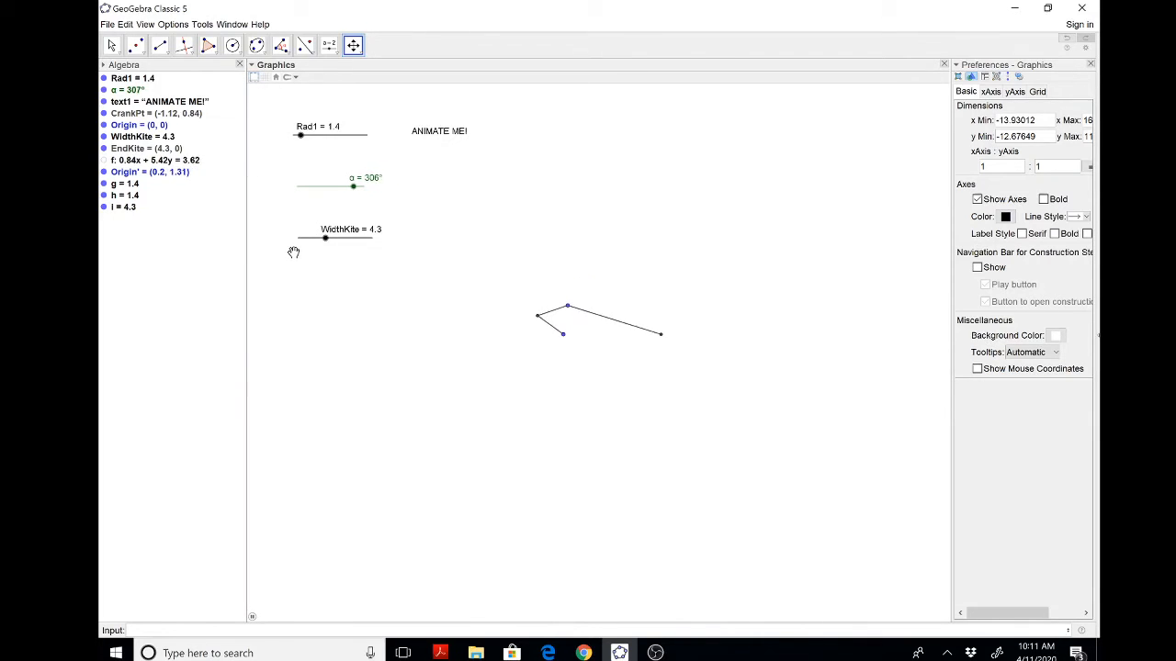
drag(354, 188, 340, 188)
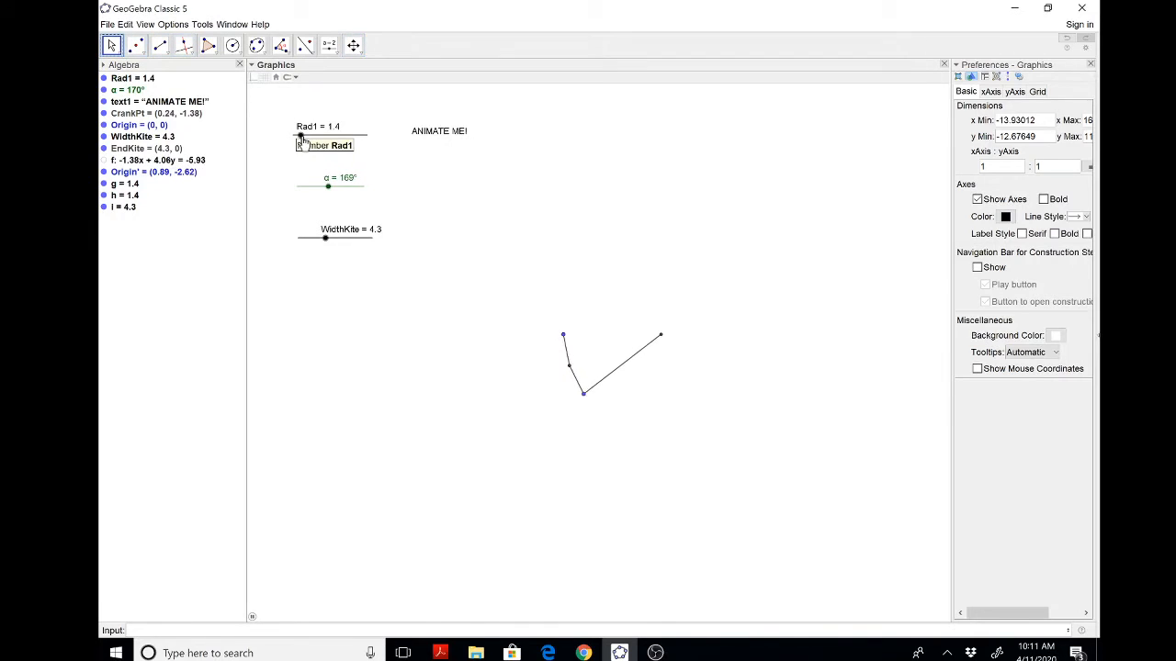
drag(301, 136, 316, 136)
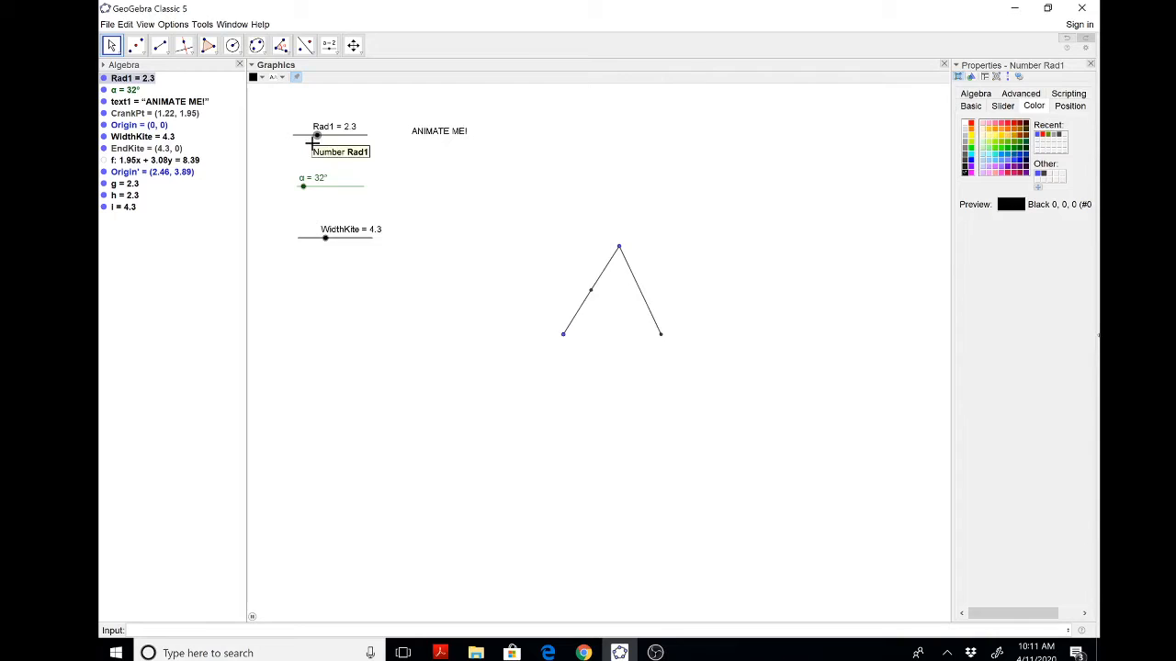
Widen the kite with WidthKite to 6.4 and hide the axes.
drag(324, 239, 341, 239)
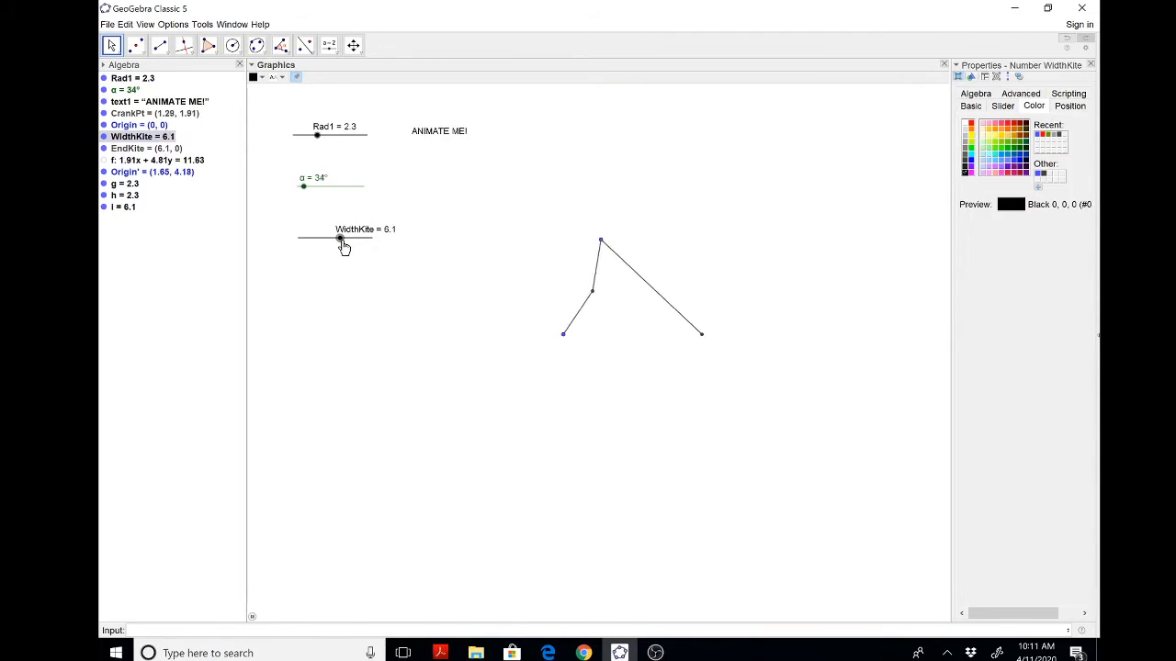
drag(316, 239, 342, 239)
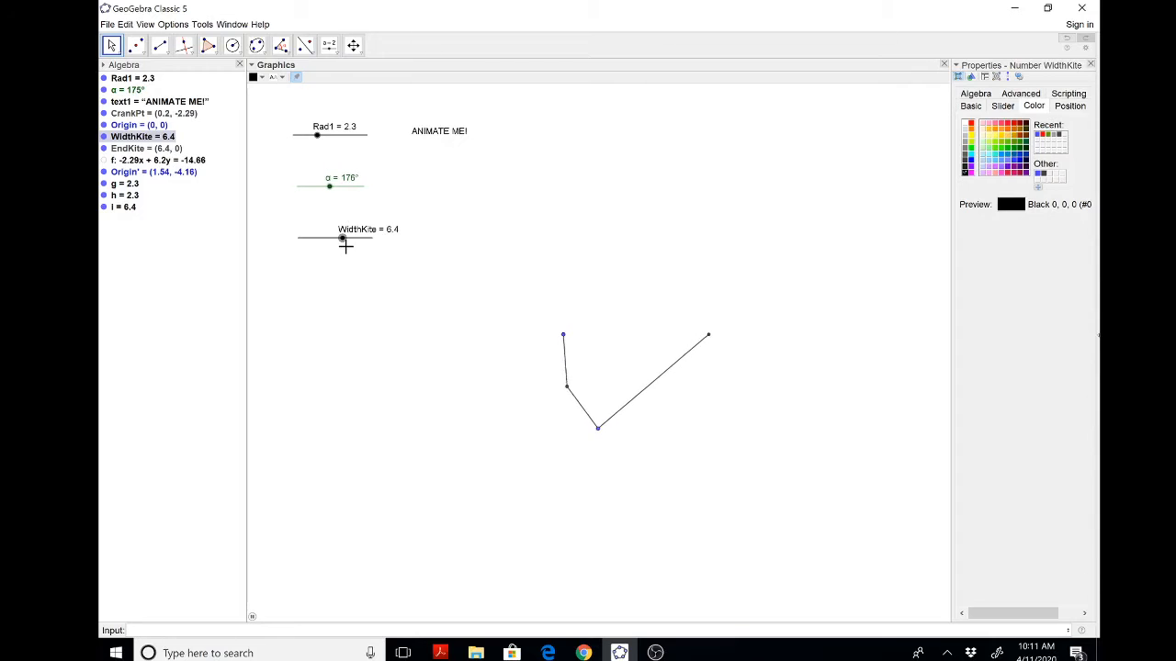
drag(328, 187, 345, 187)
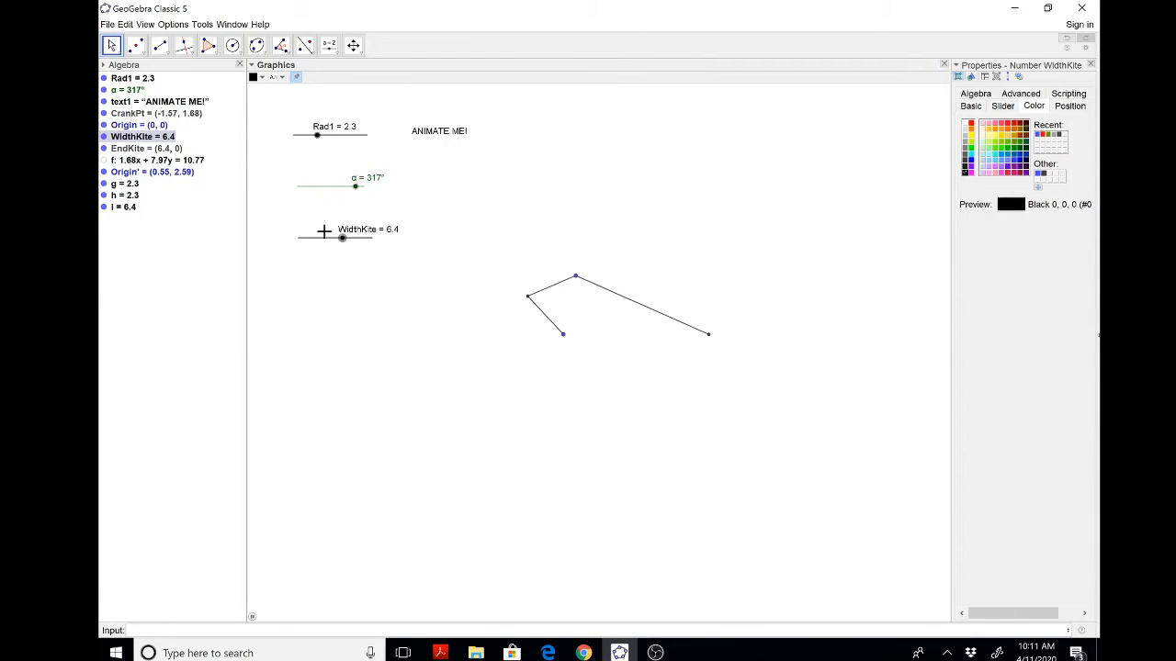
right_click(356, 187)
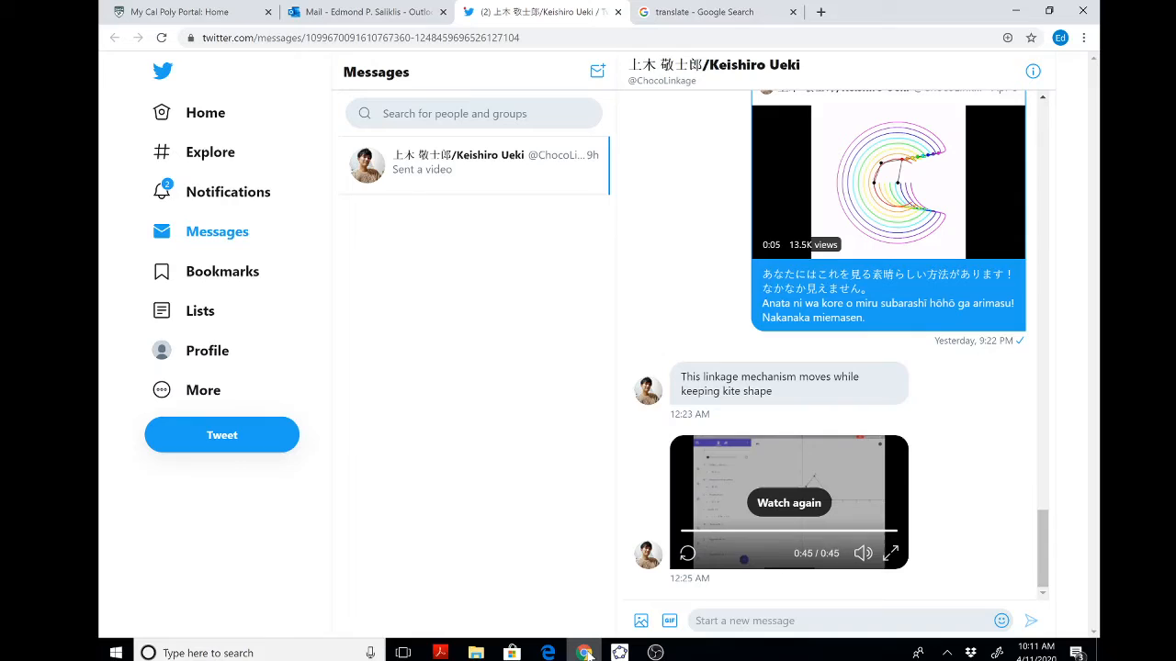
click(619, 654)
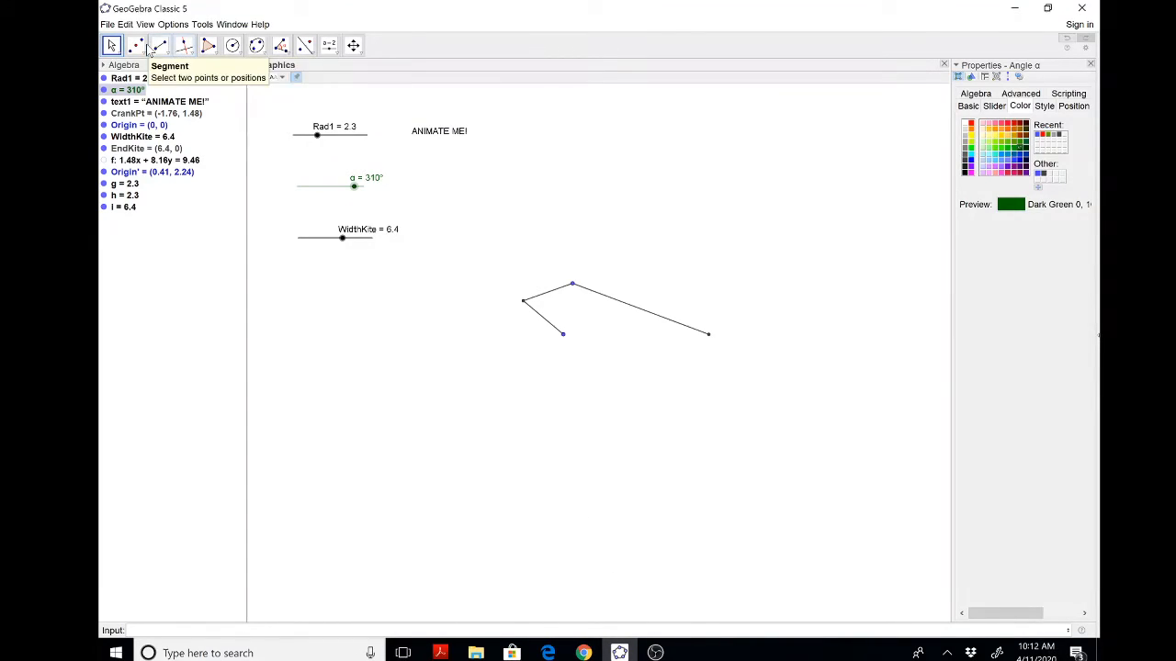
Extend the upper arm into line j and create slider WidthBrush with minimum 1.
click(158, 44)
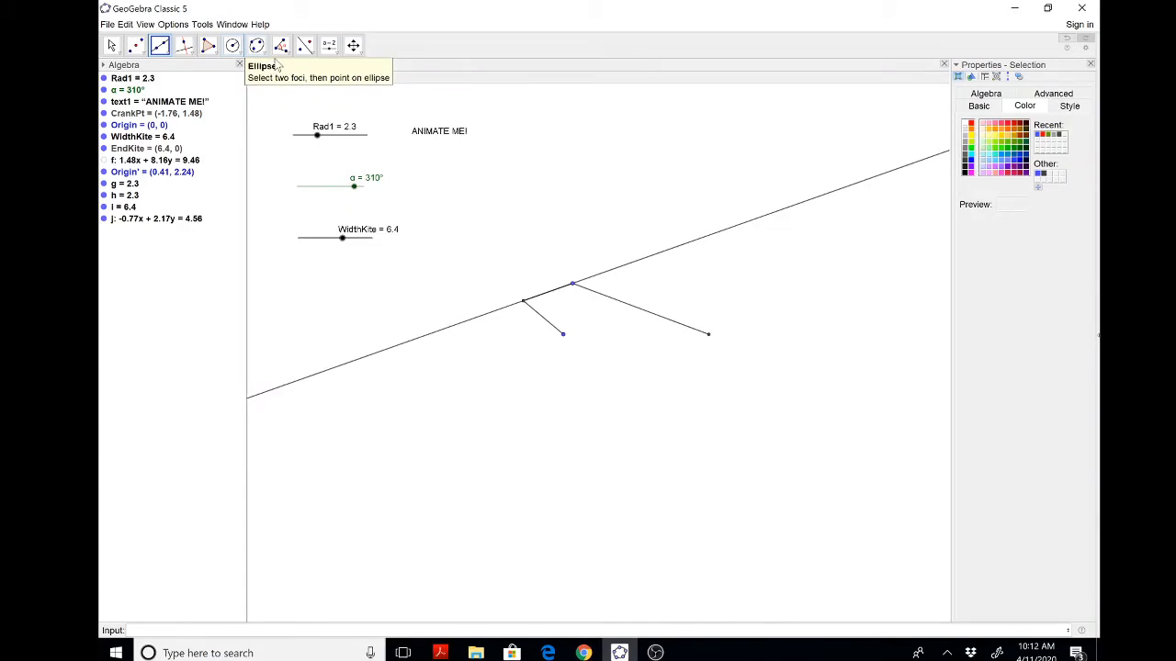
click(327, 45)
text(Width)
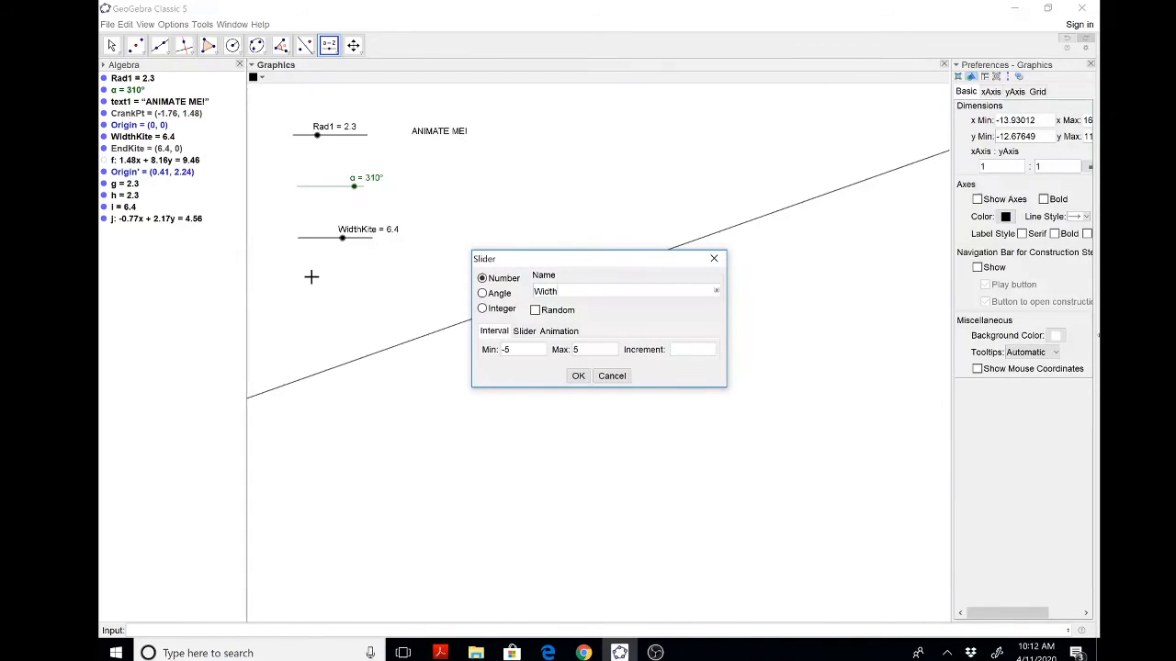
text(Brush)
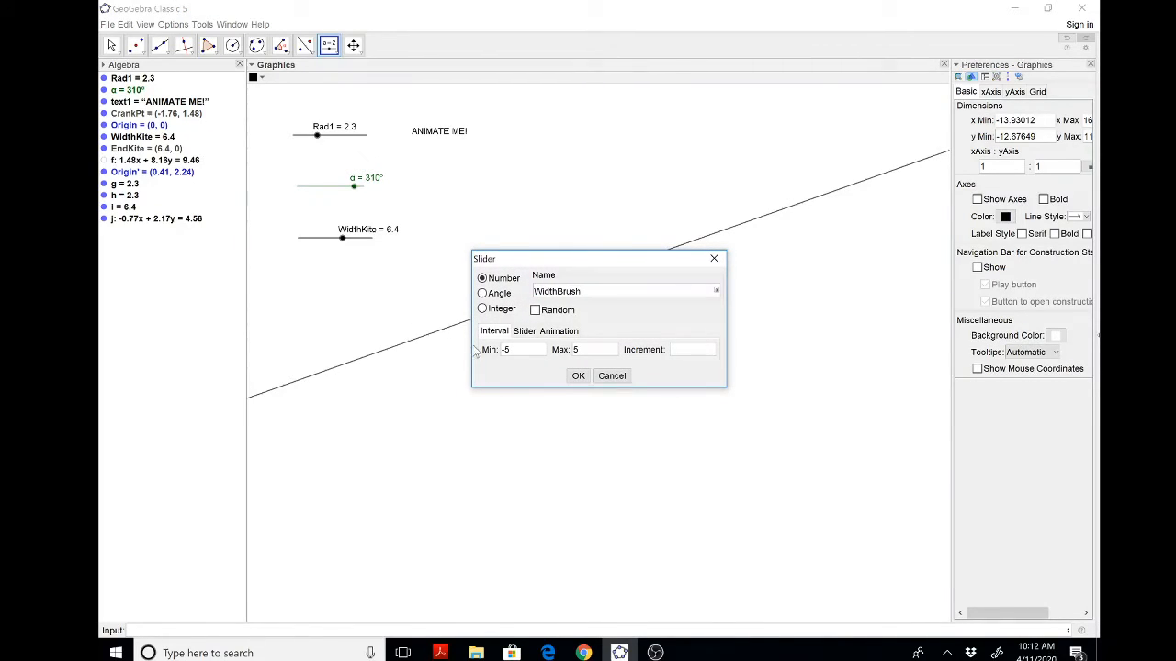
text(1)
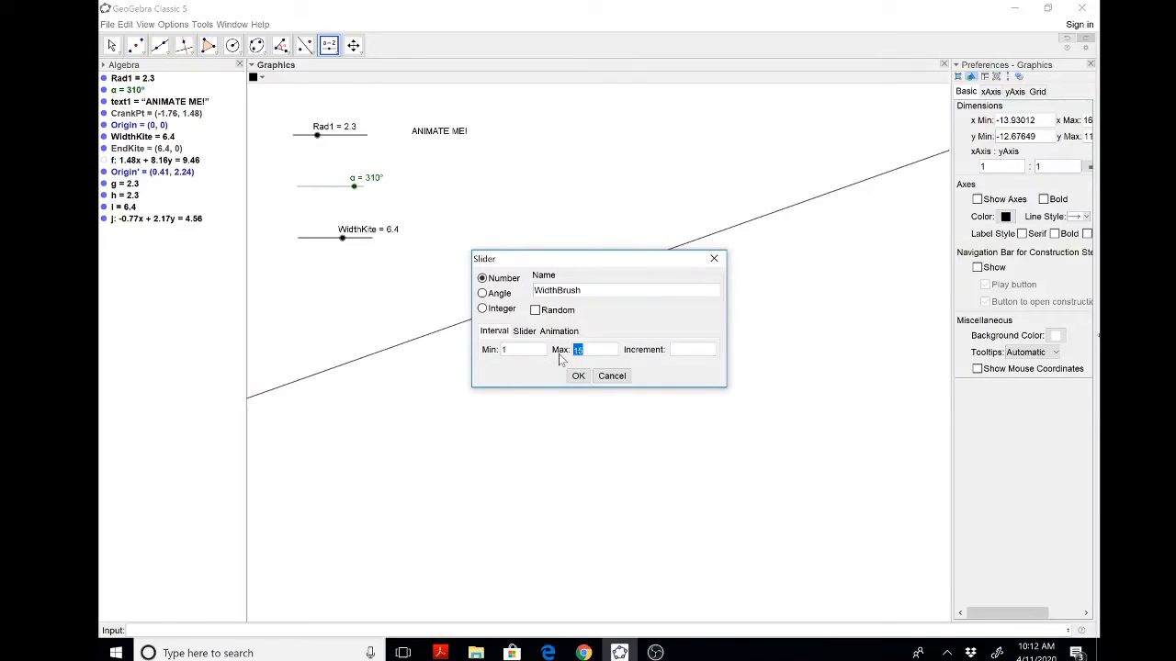
click(577, 375)
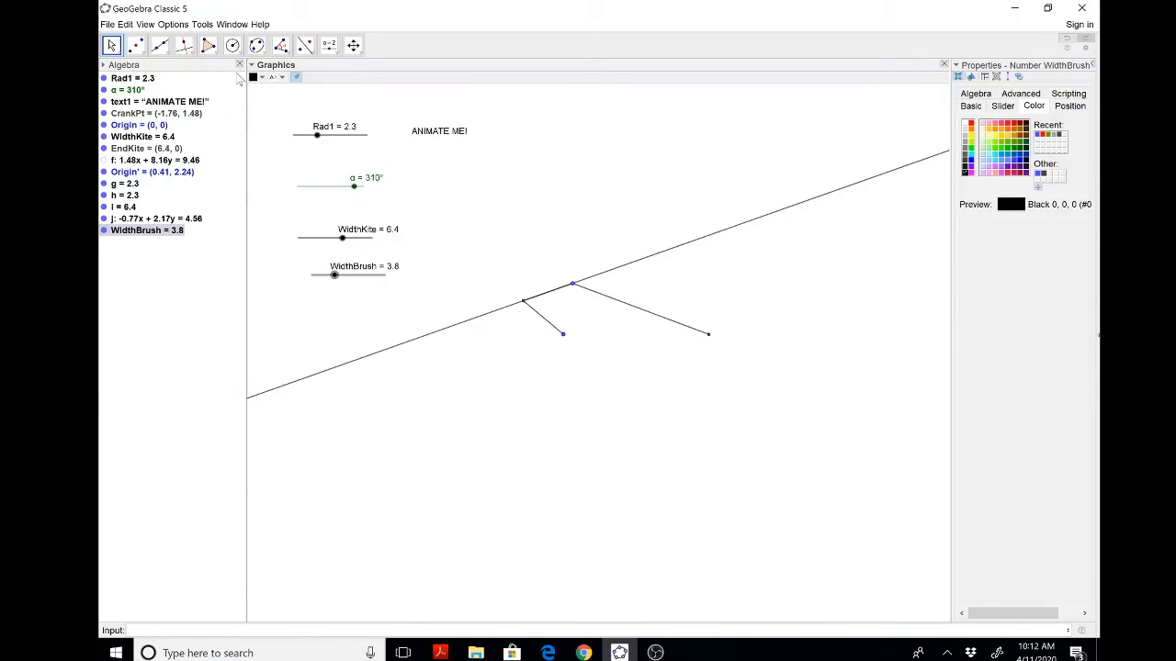
Draw a circle of radius WidthBrush around Origin' giving points A and B.
click(231, 45)
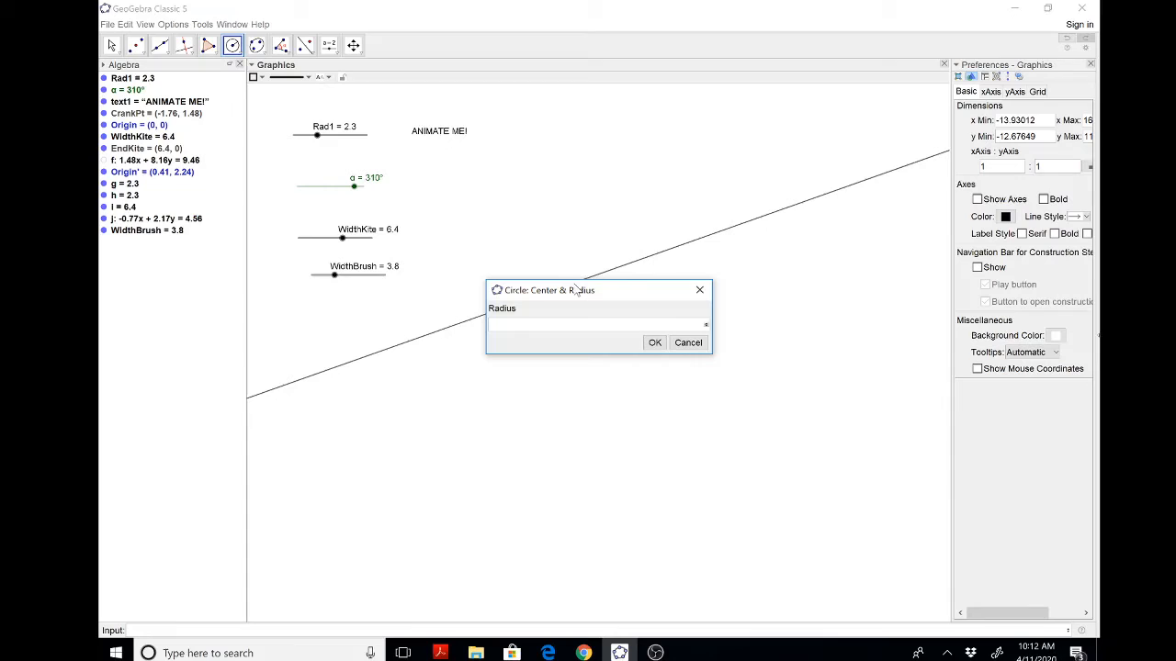
text(WidthBr)
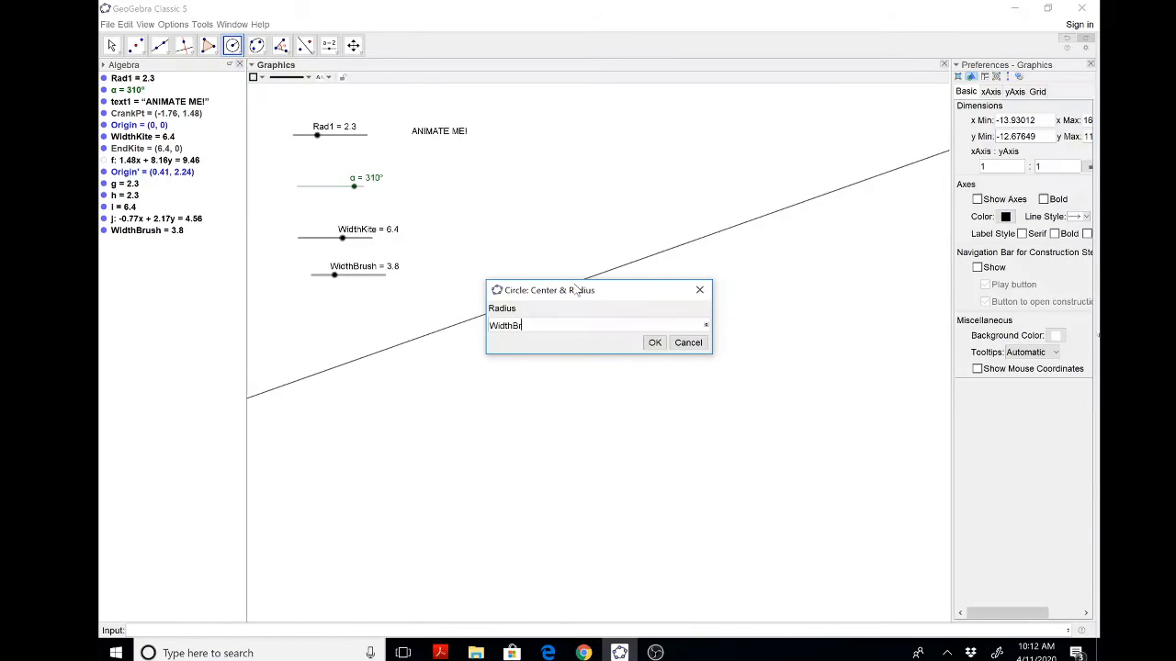
click(653, 342)
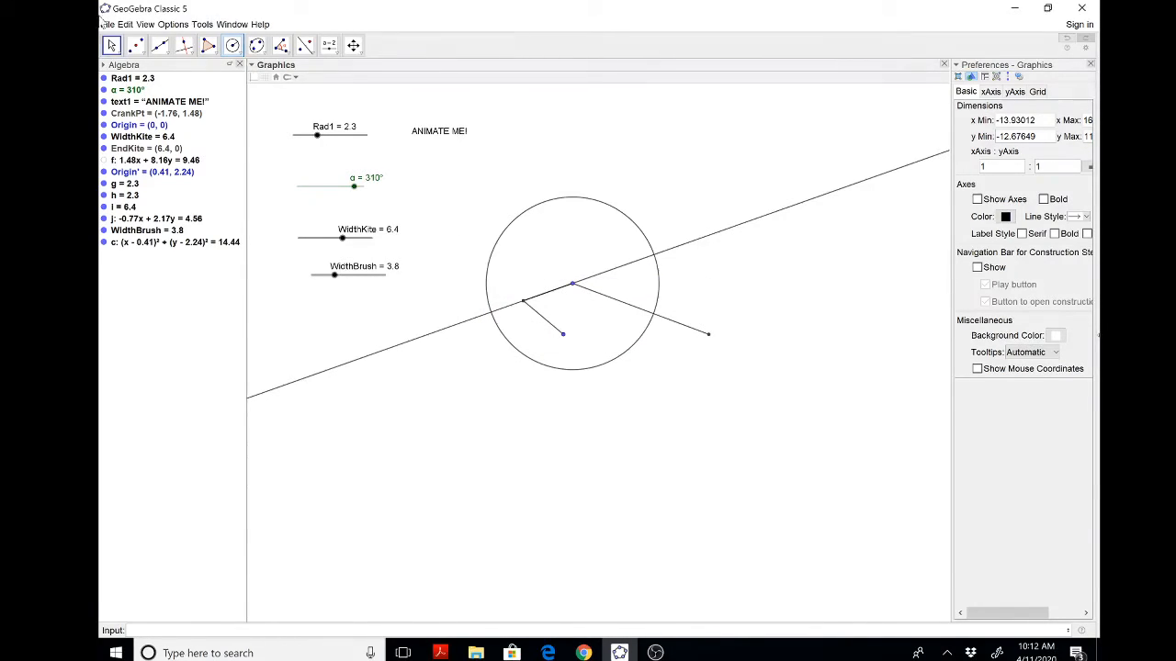
click(136, 44)
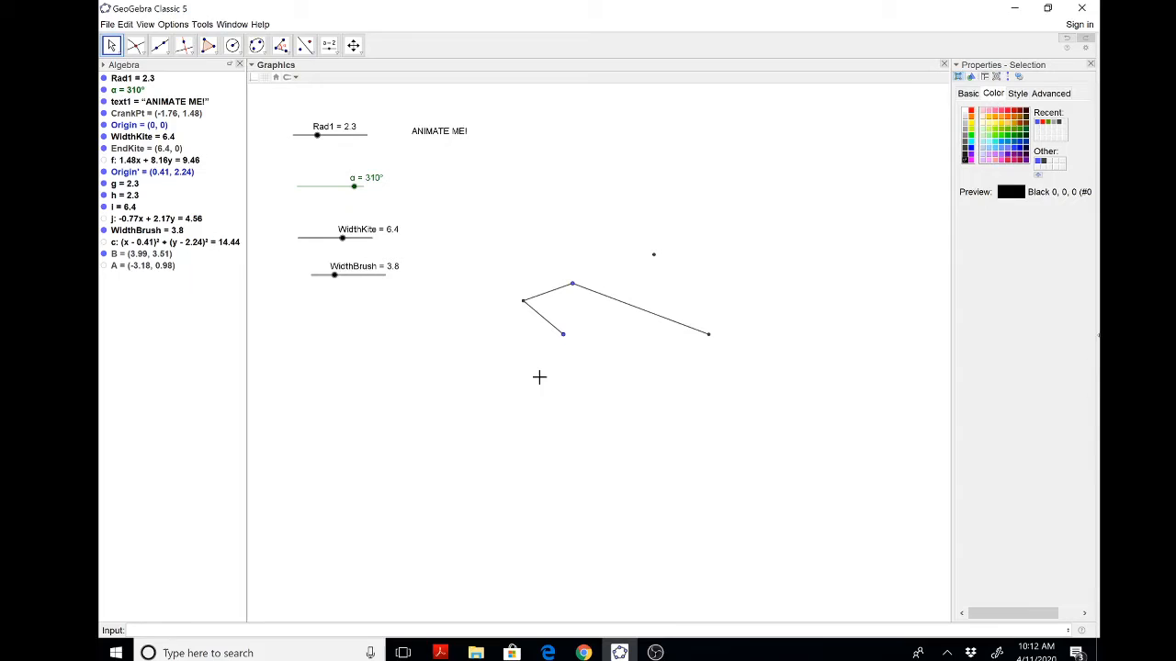
Add brush segment k of length WidthBrush ending at B.
click(158, 44)
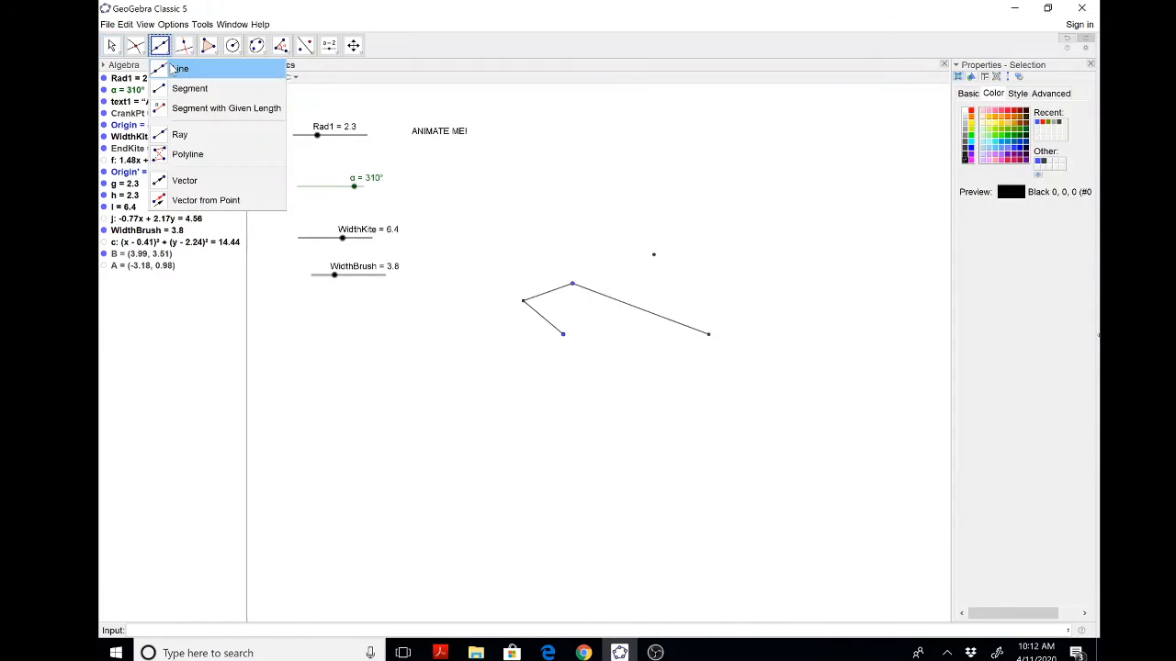
click(180, 68)
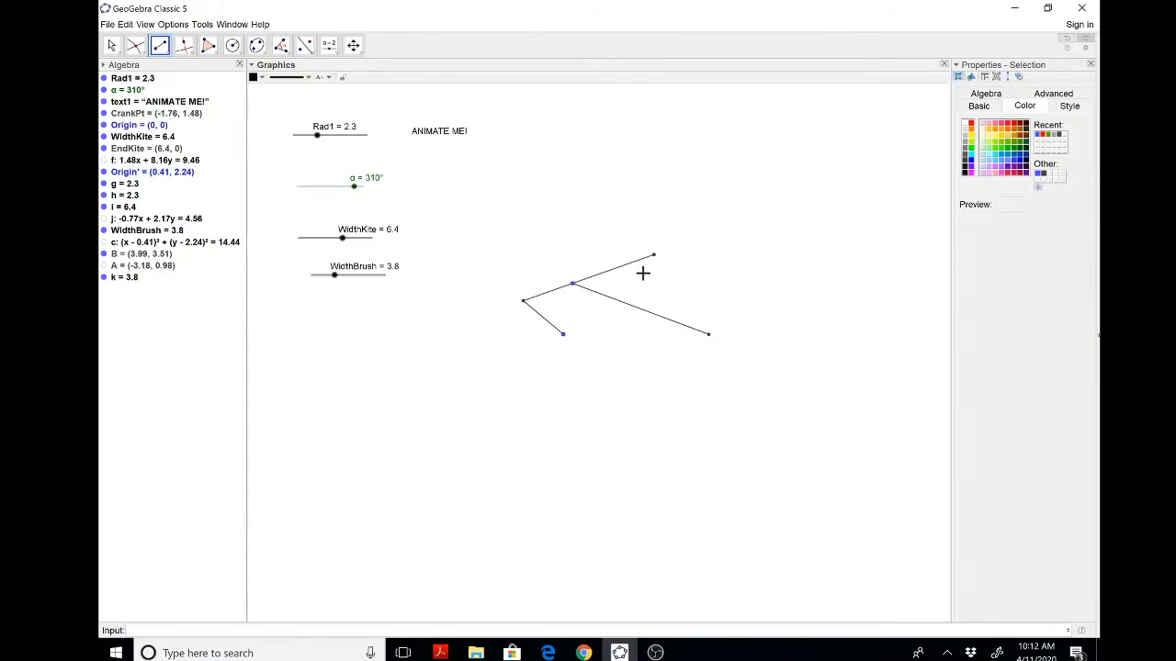
click(111, 44)
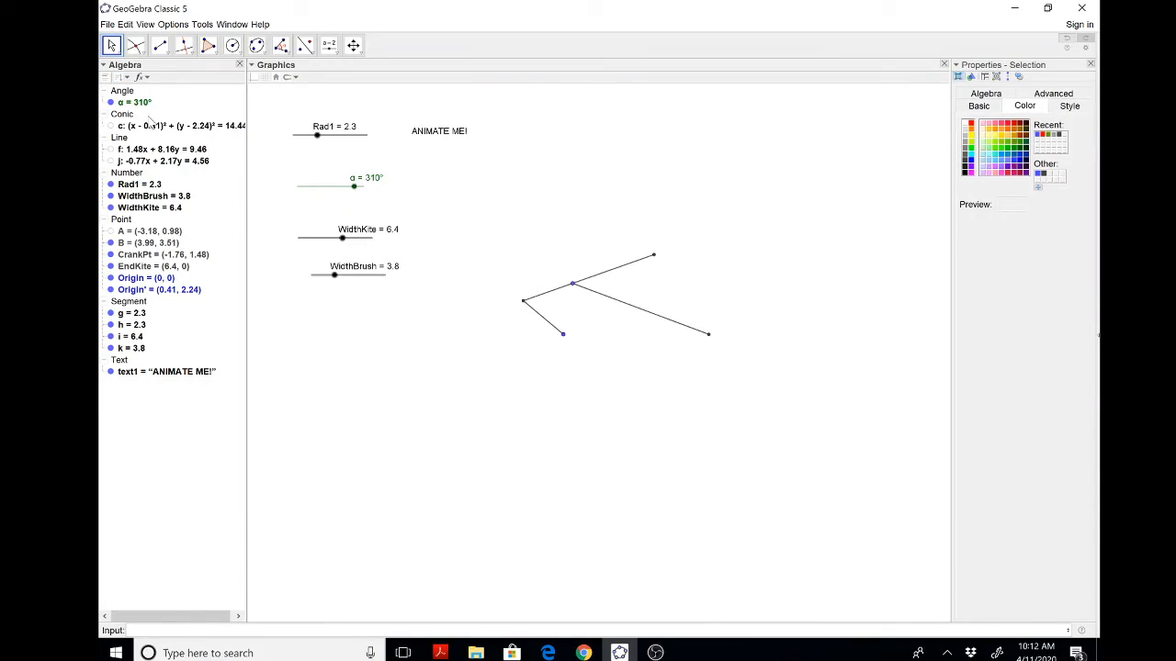
Colour segments g, h, i, k blue and add points C and D on segment k.
right_click(132, 312)
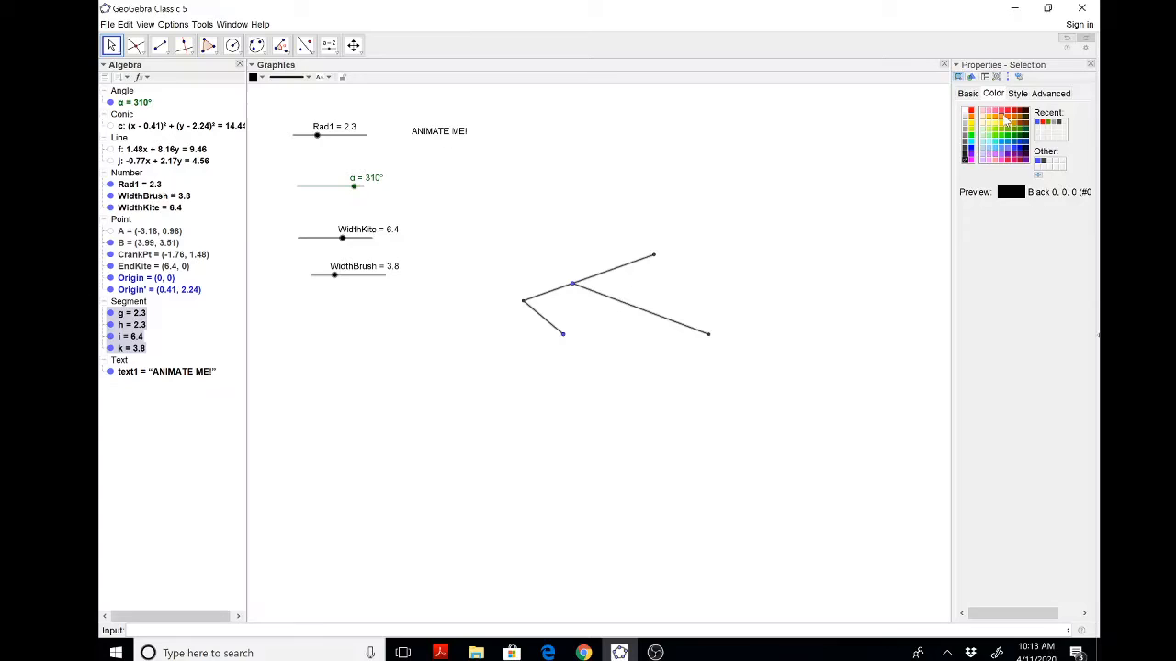
click(1018, 92)
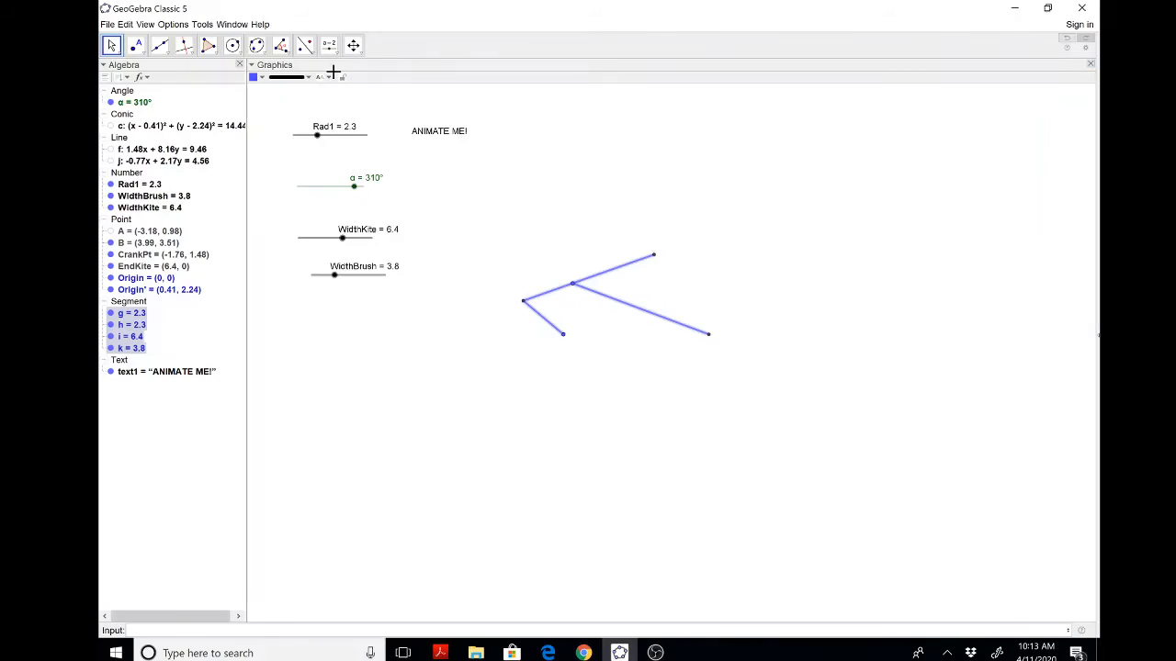
click(158, 44)
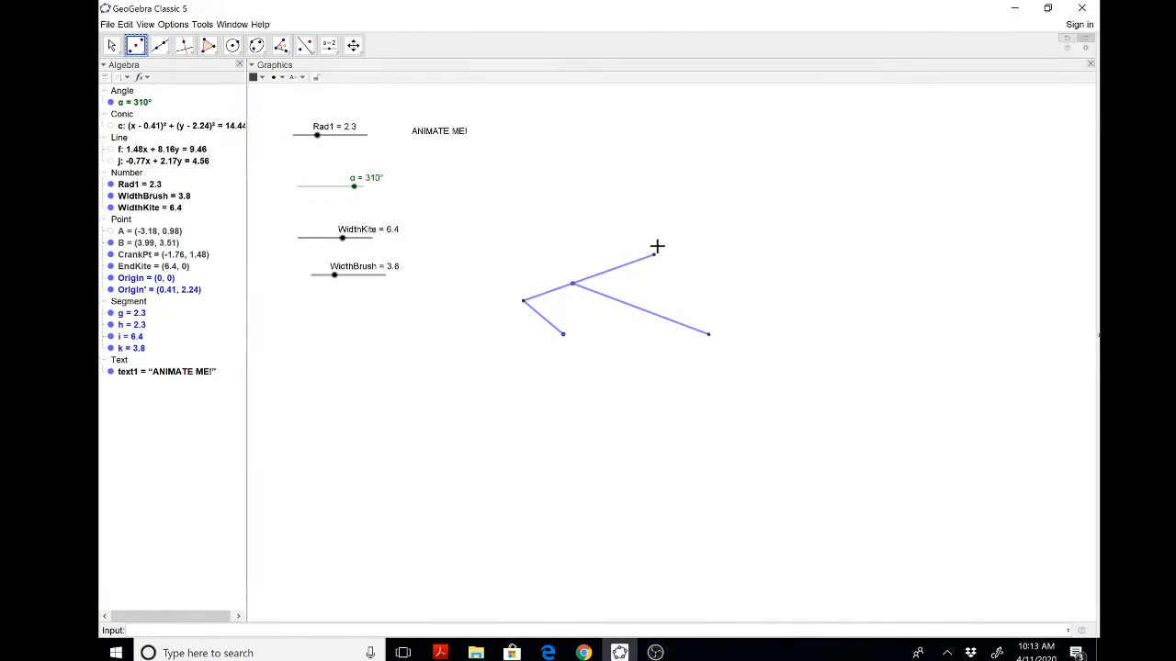
click(572, 281)
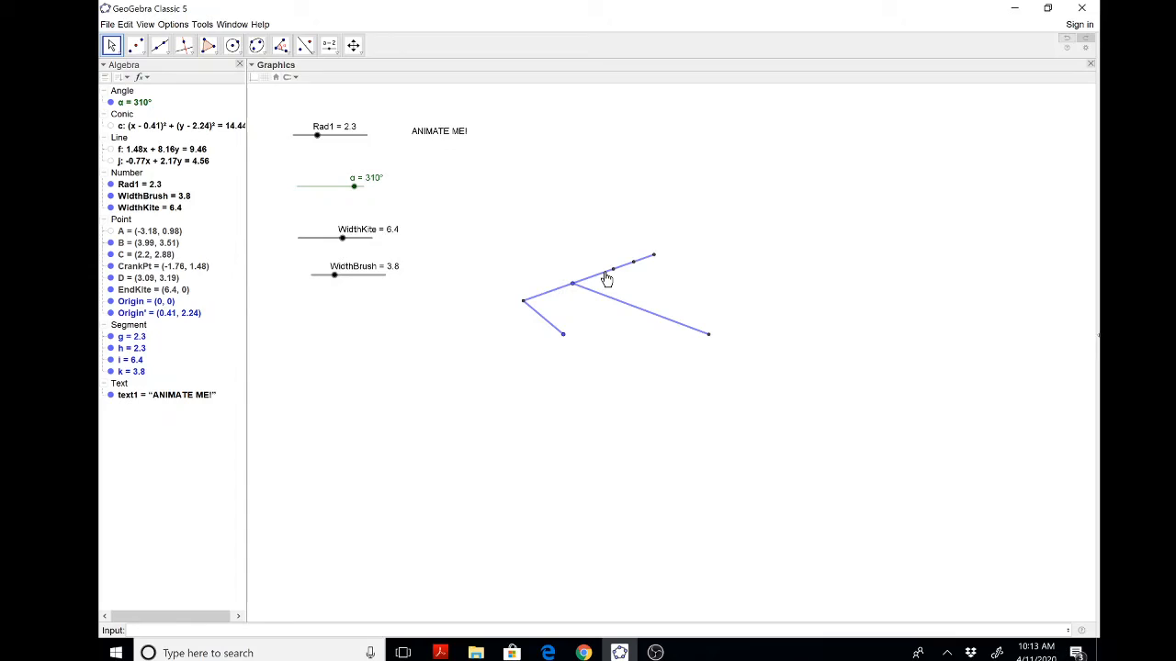
Turn on tracing for point C and colour it yellow.
click(613, 270)
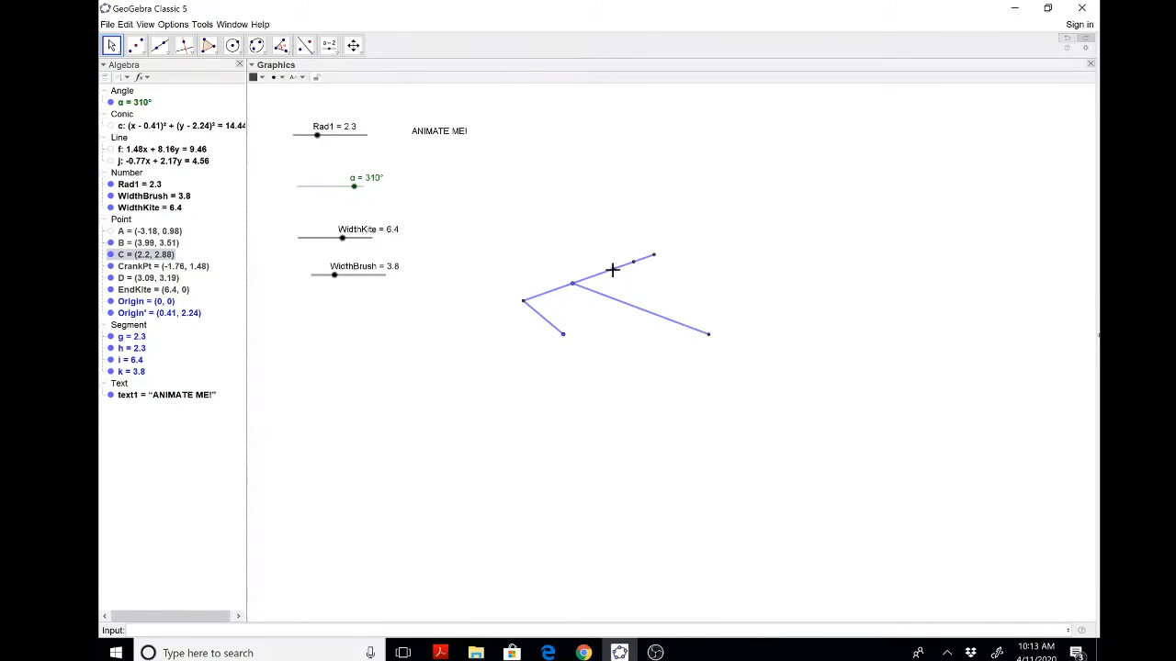
right_click(613, 269)
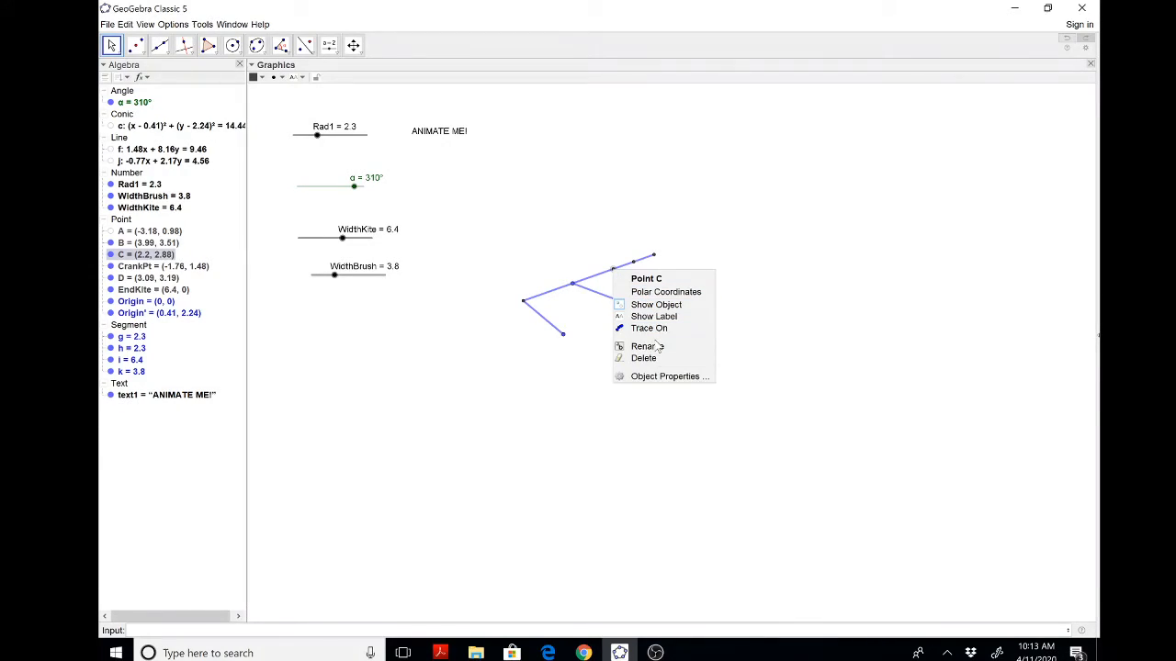
click(669, 374)
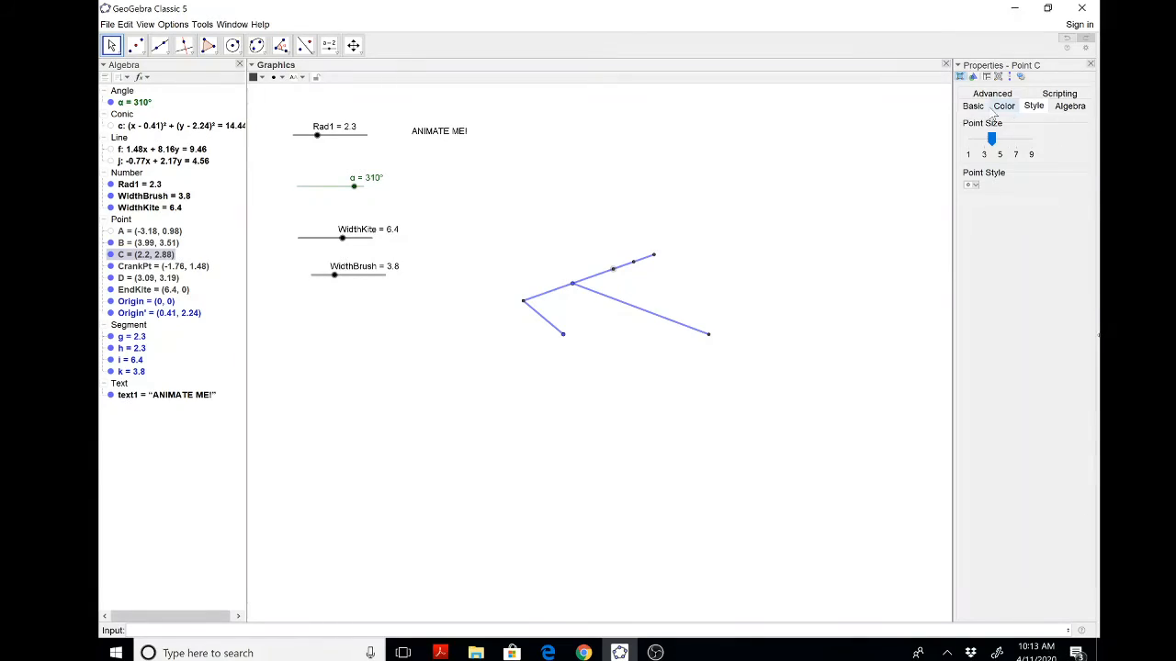
click(1003, 105)
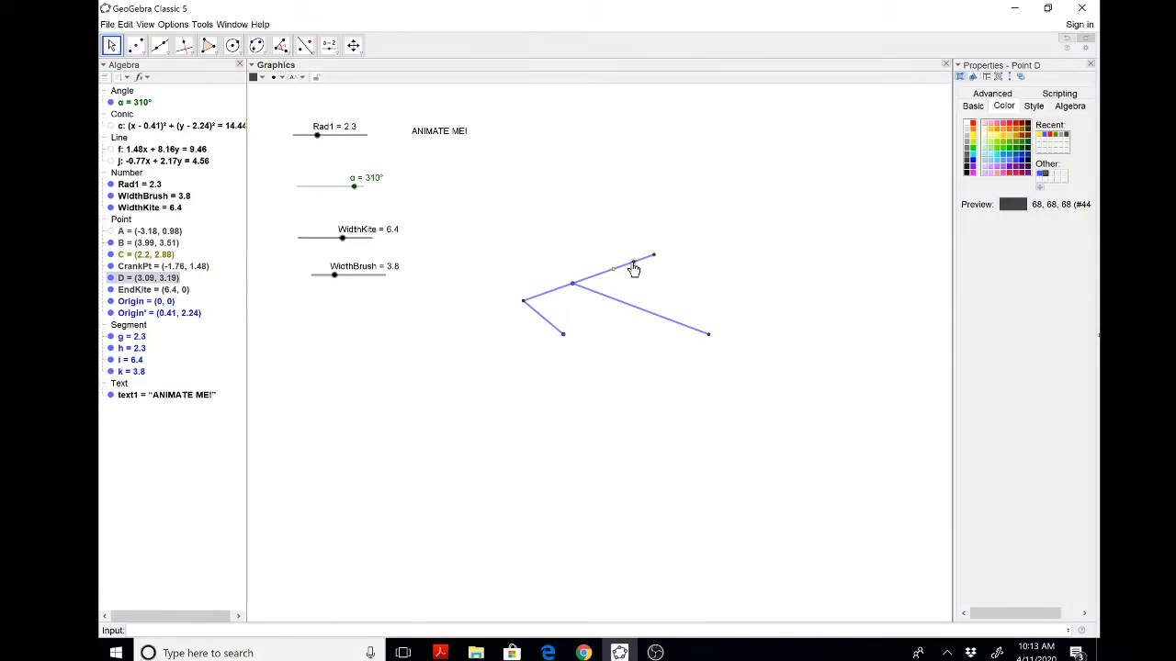
Turn on tracing for D and B, colouring D green and B red.
right_click(634, 268)
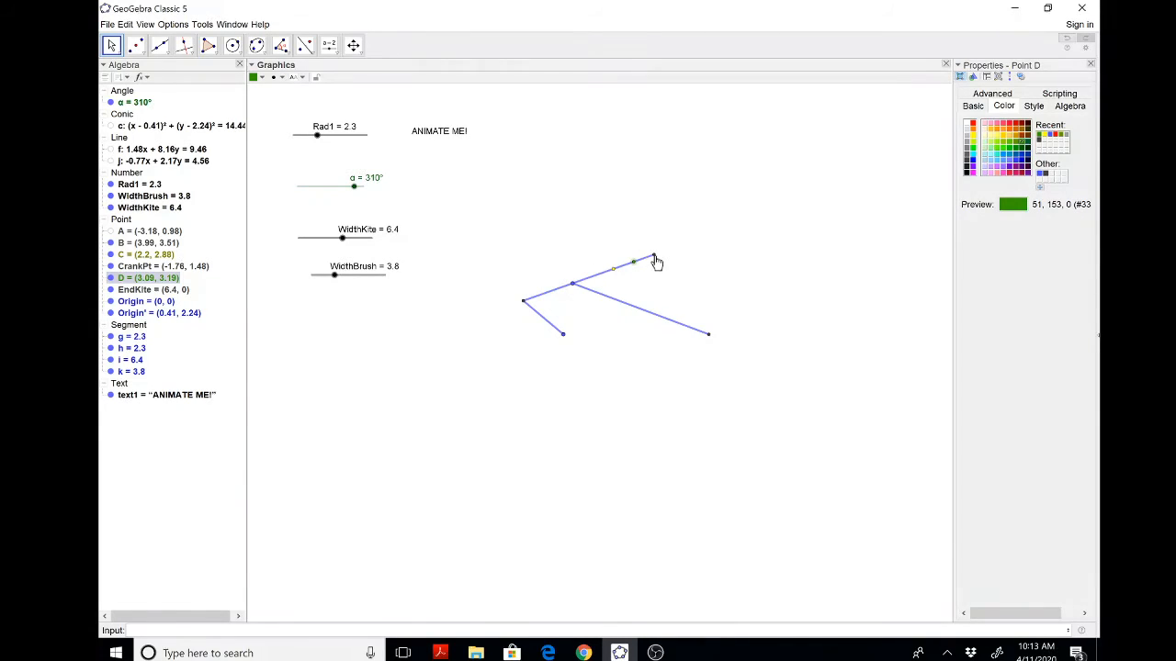
right_click(634, 260)
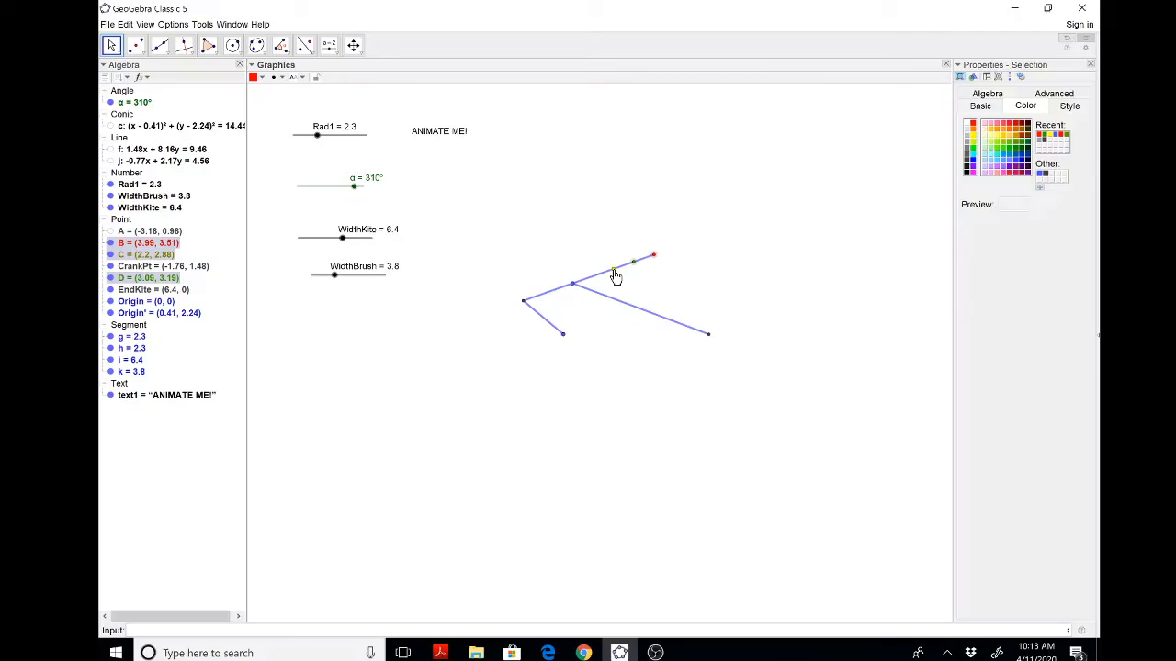
right_click(613, 272)
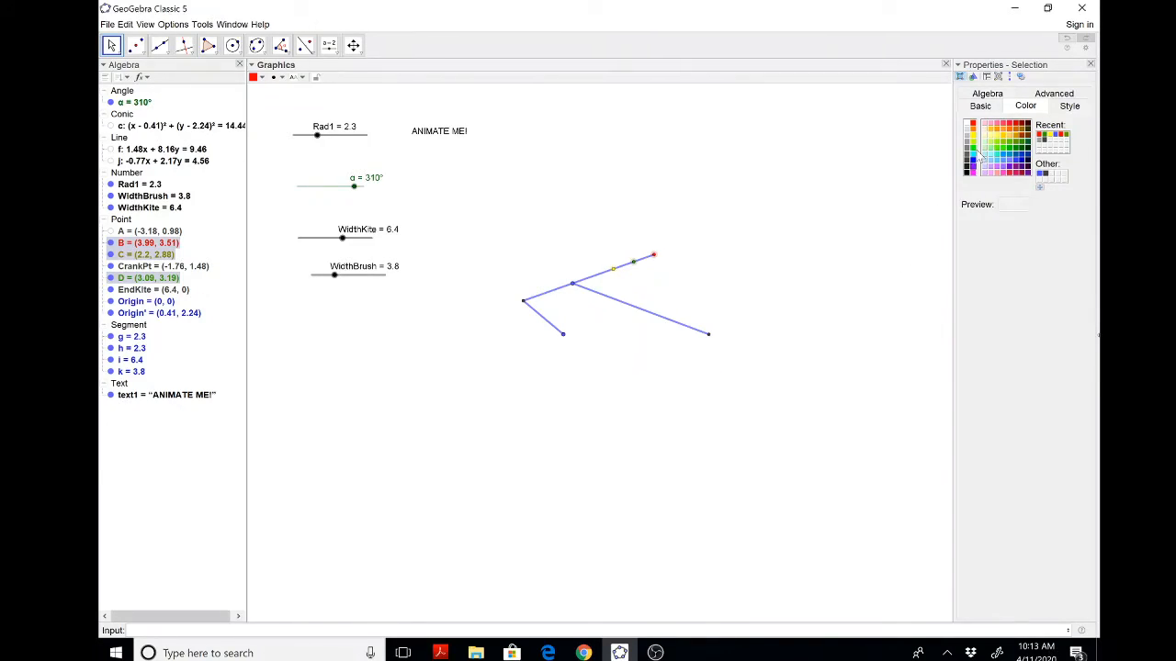
right_click(654, 255)
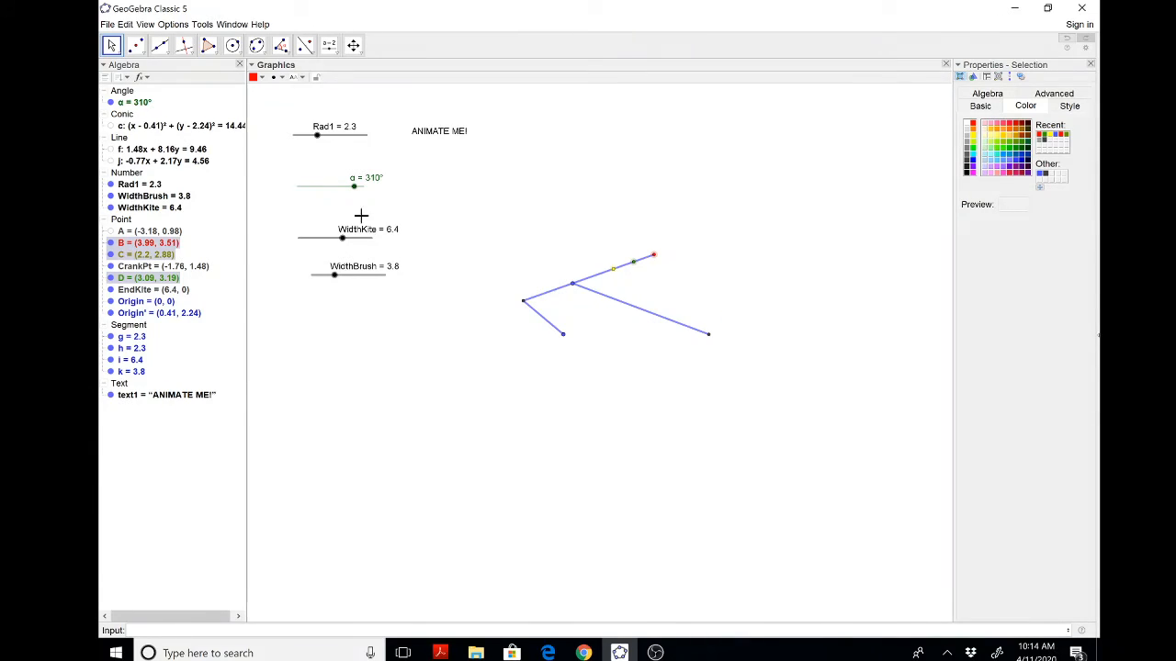
Rotate α through its cycle with Rad1 at 2.4 to draw the closed kidney-shaped traces.
drag(353, 187, 357, 187)
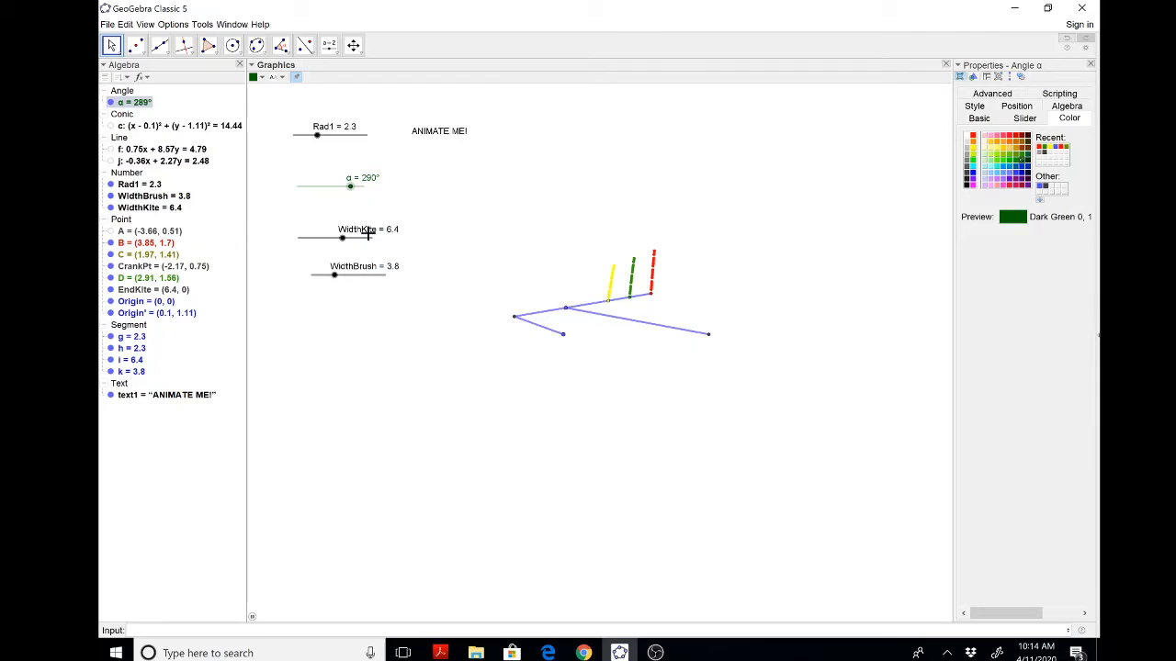
drag(349, 188, 337, 188)
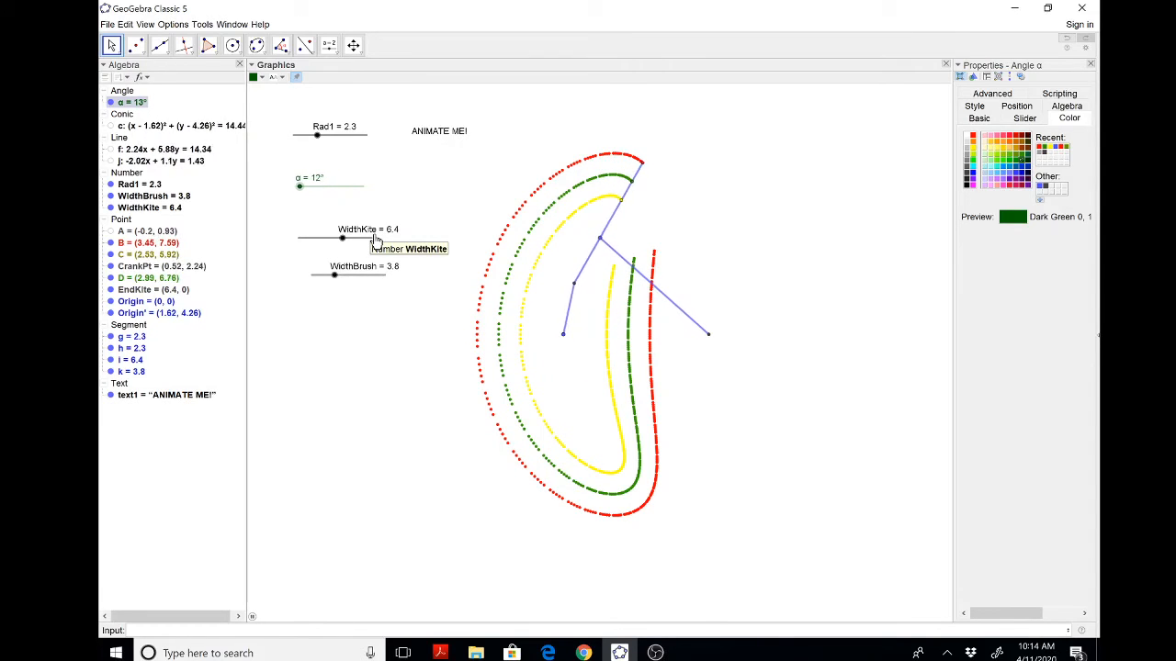
drag(297, 188, 307, 187)
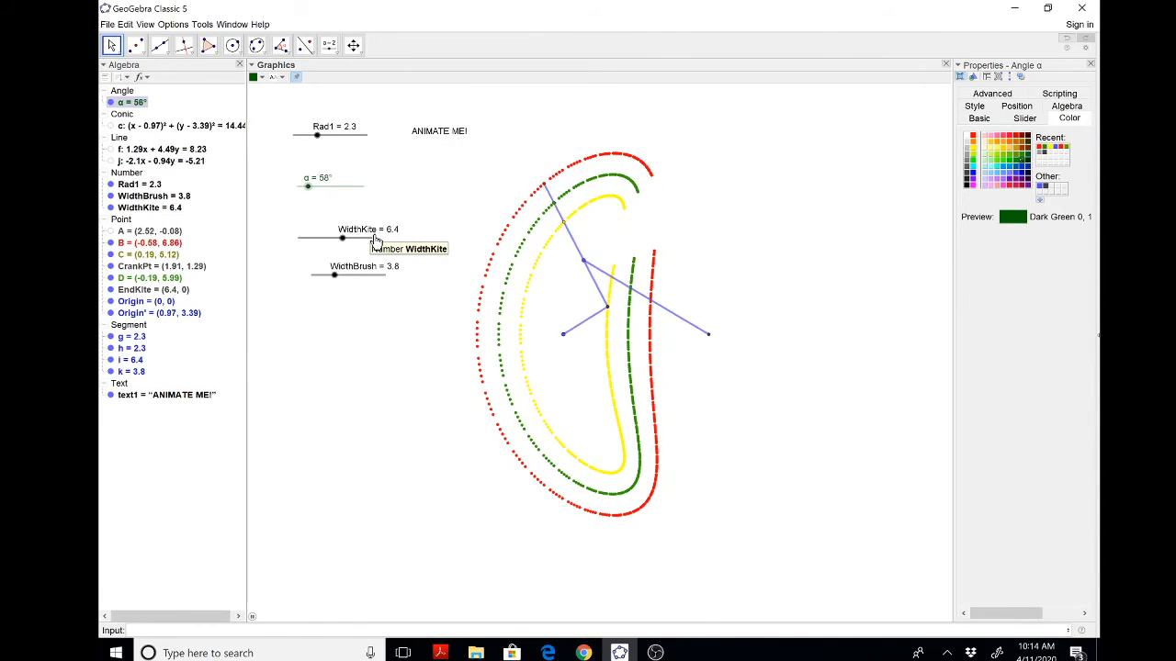
drag(307, 187, 319, 187)
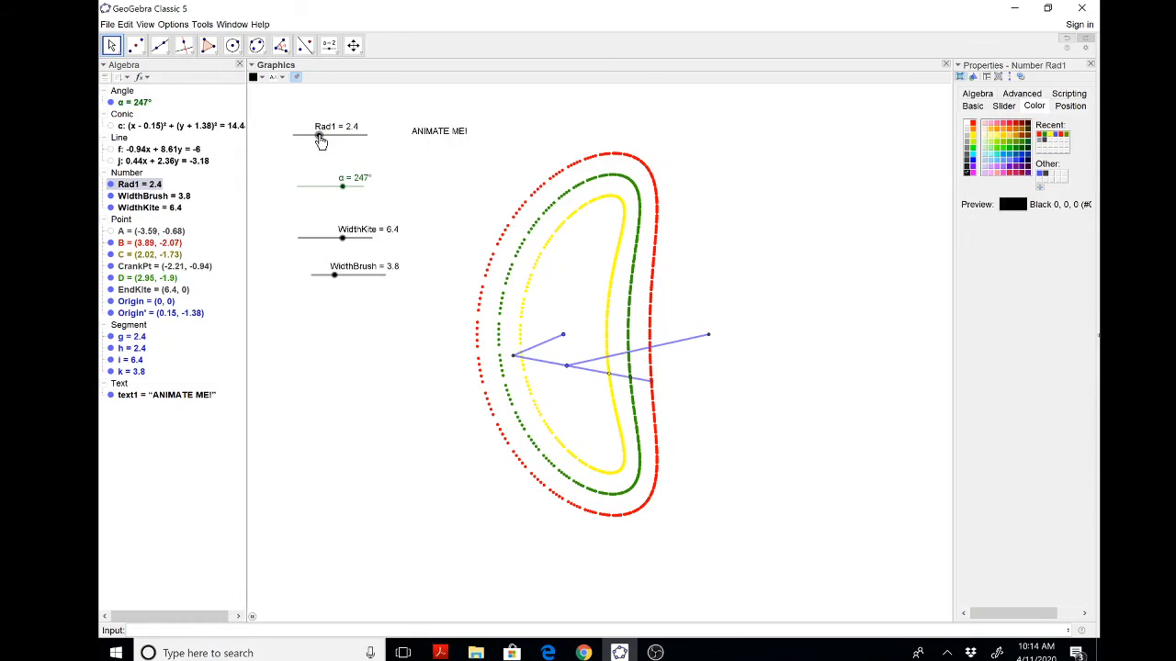
Raise Rad1 to 3.4 and rotate α to trace the new shape.
drag(320, 136, 340, 136)
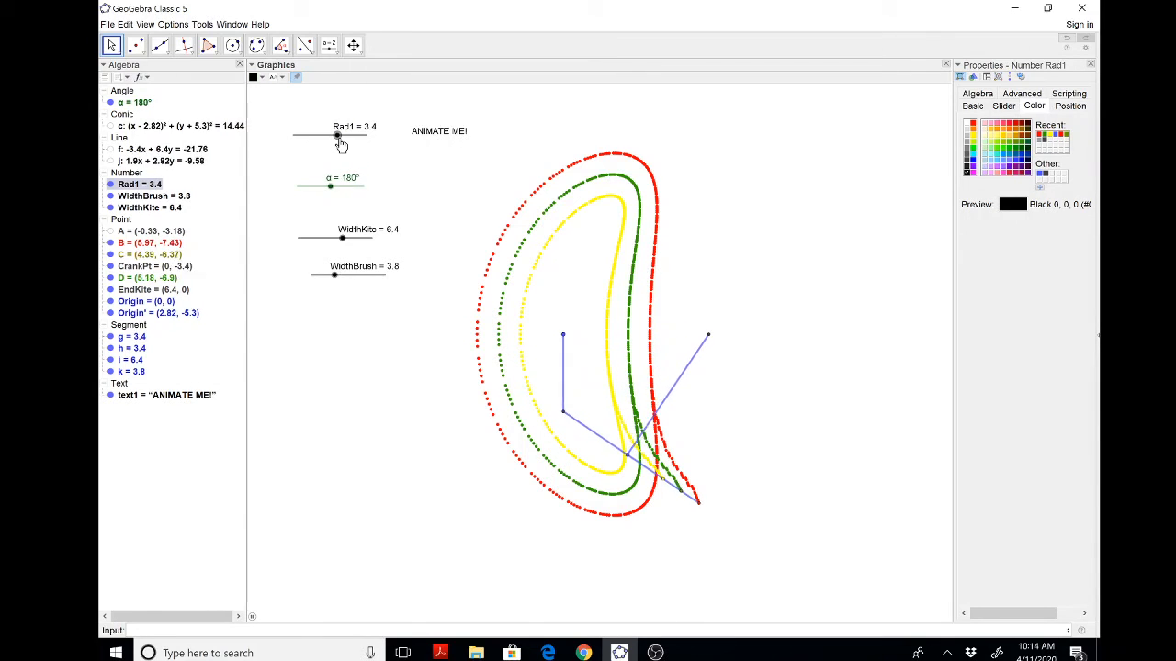
drag(331, 187, 318, 188)
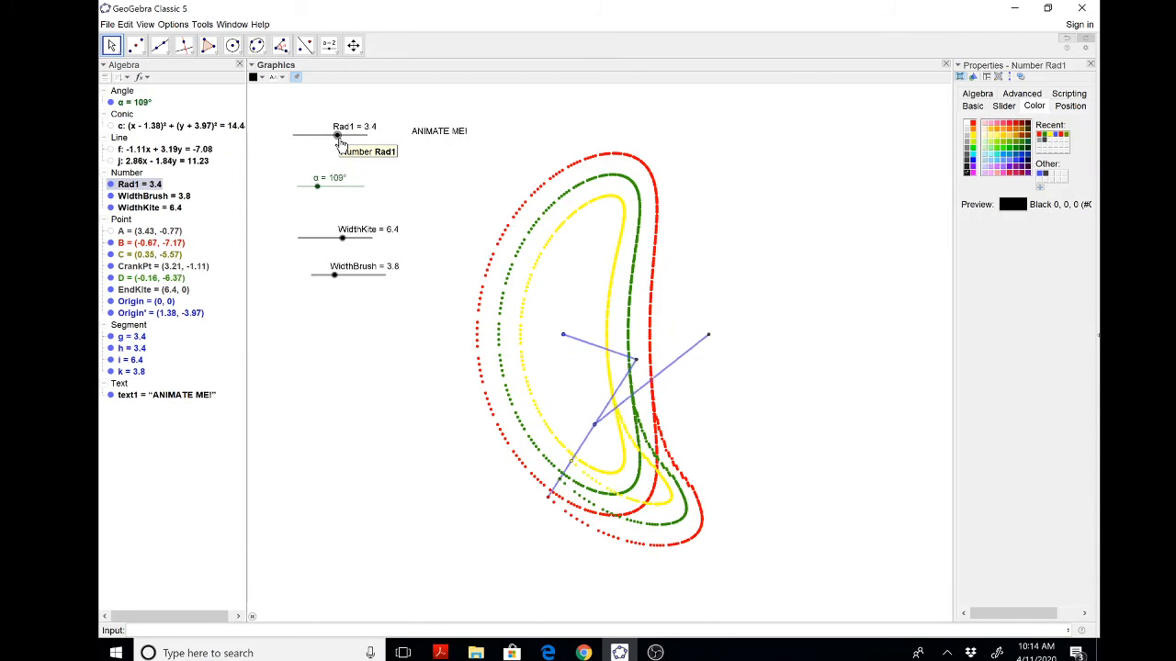
drag(318, 188, 305, 188)
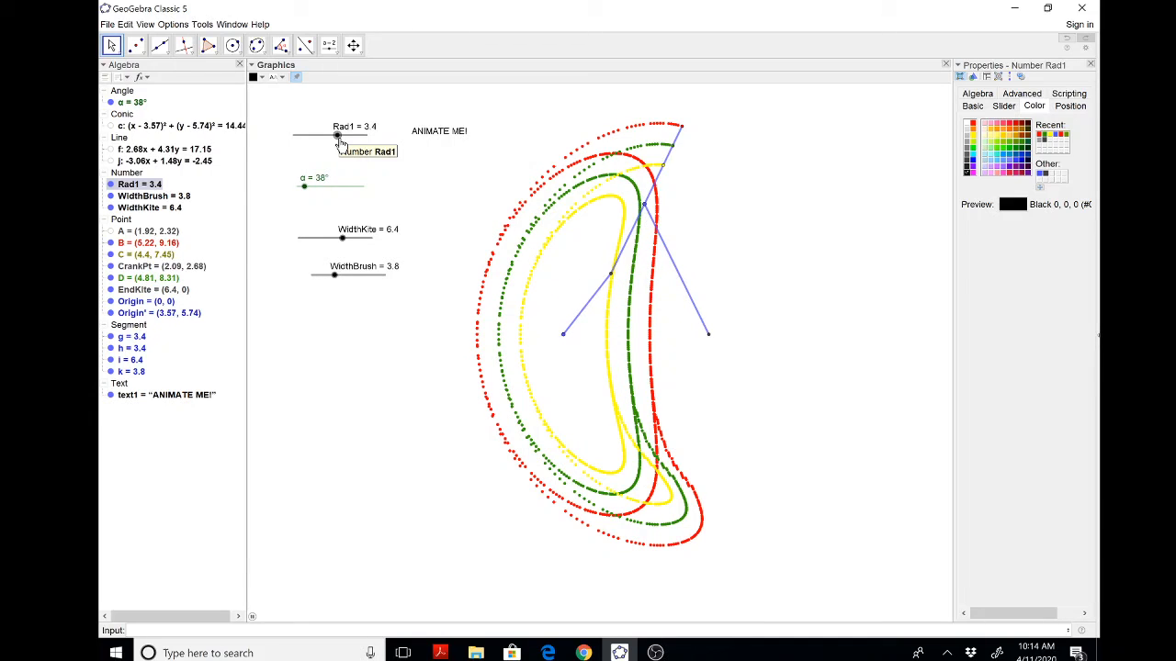
drag(344, 239, 348, 238)
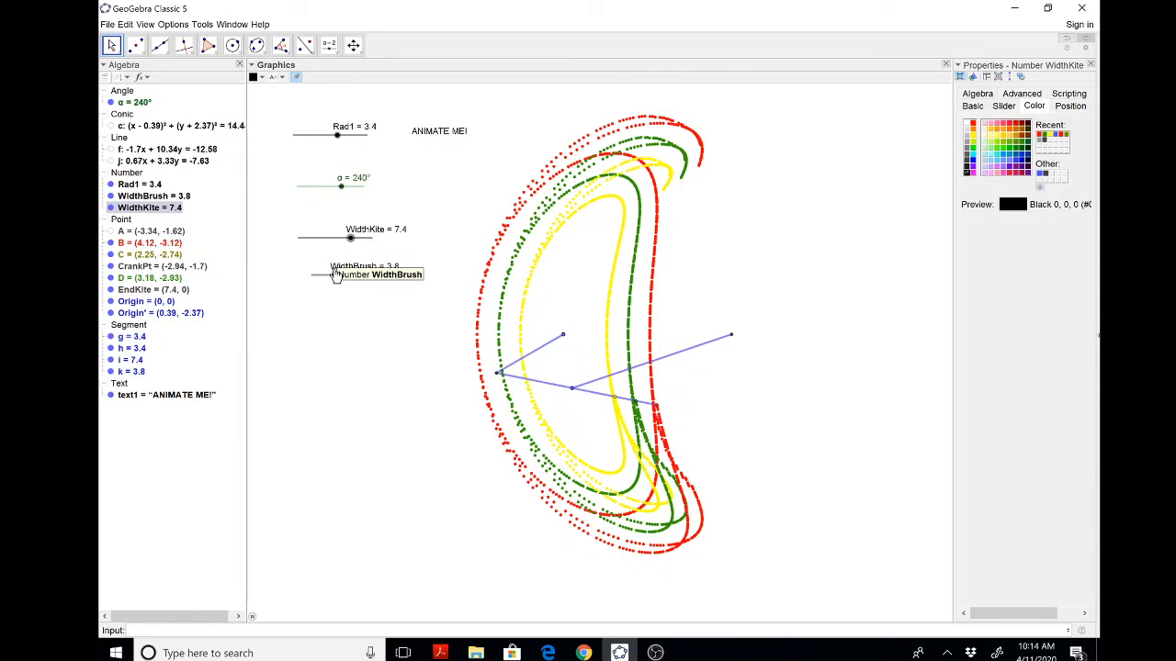
Widen WidthKite to 7.4 and rotate α to trace with the wider kite.
drag(341, 187, 356, 187)
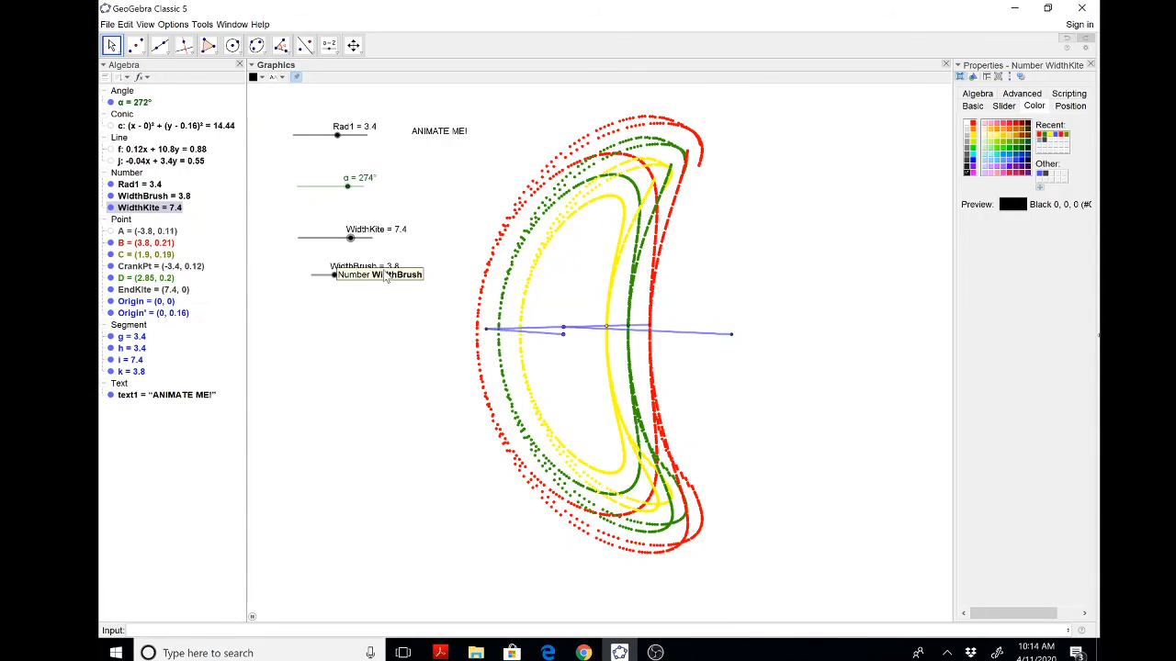
drag(346, 187, 334, 187)
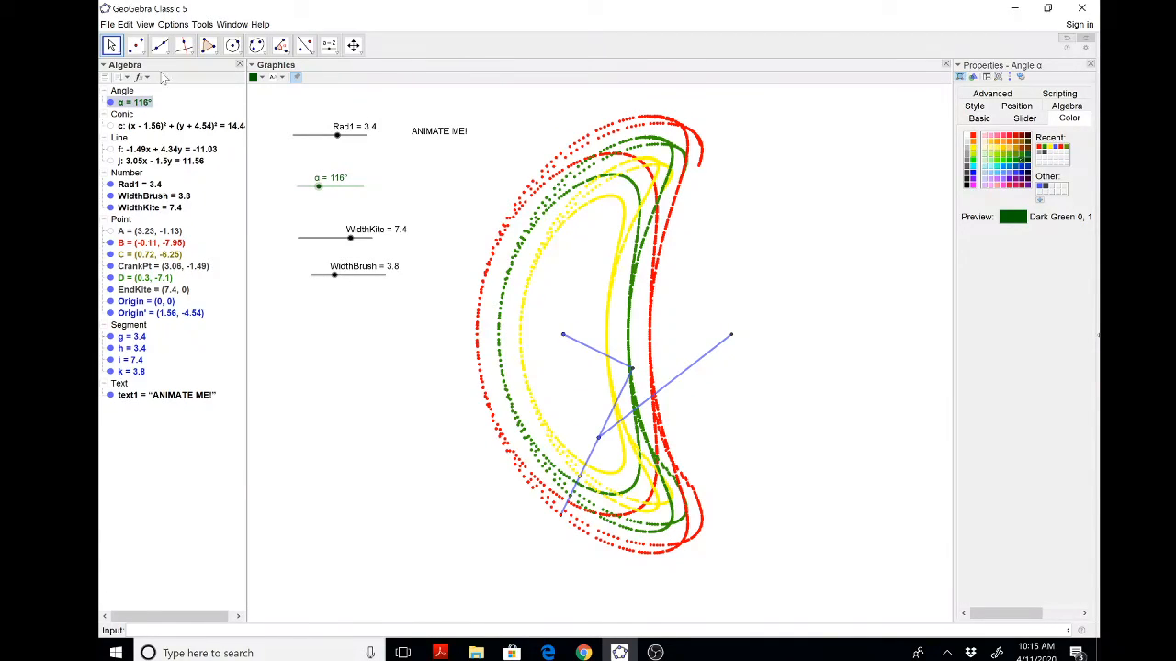
mouse_move(500, 580)
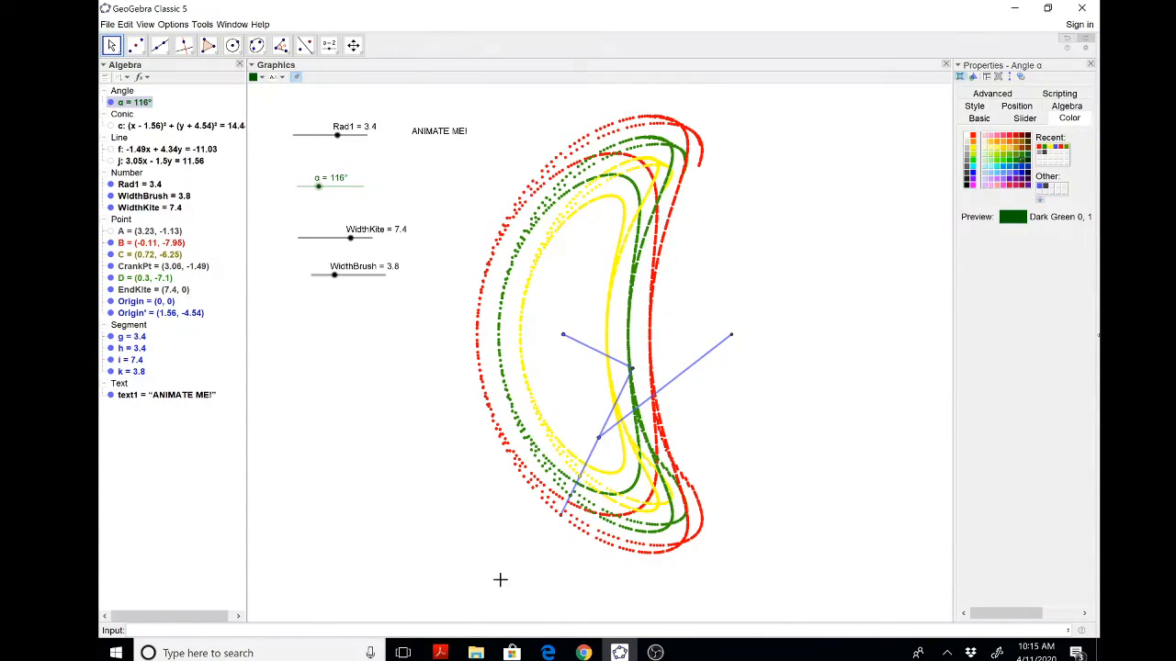